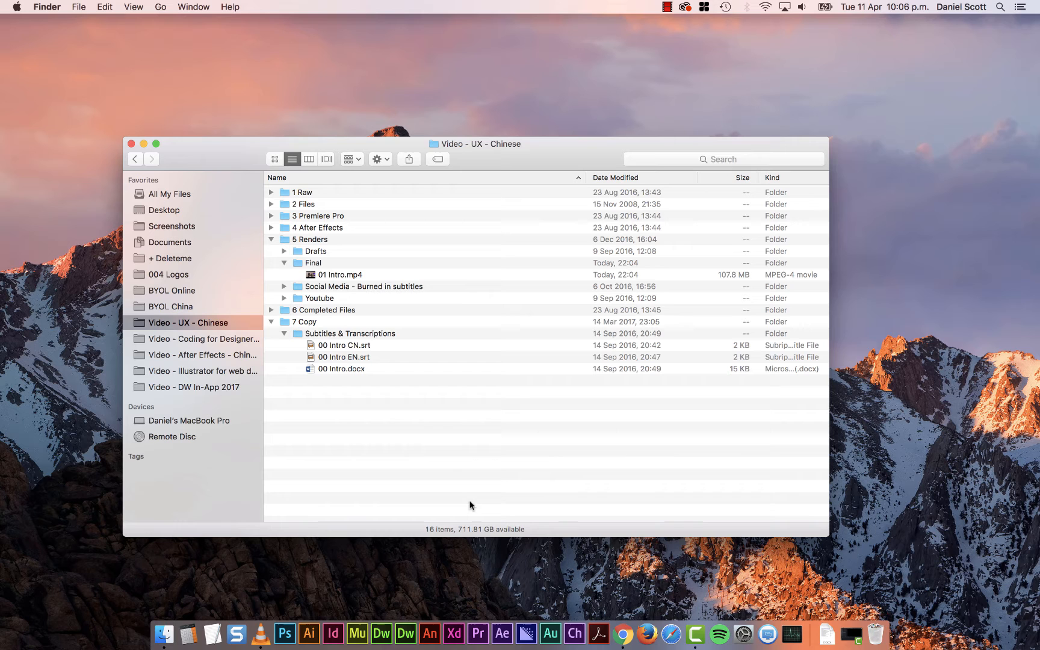
Step: Preview 01 Intro.mp4 from the Final folder, then select 00 Intro CN.srt in Subtitles & Transcriptions
left_click(339, 274)
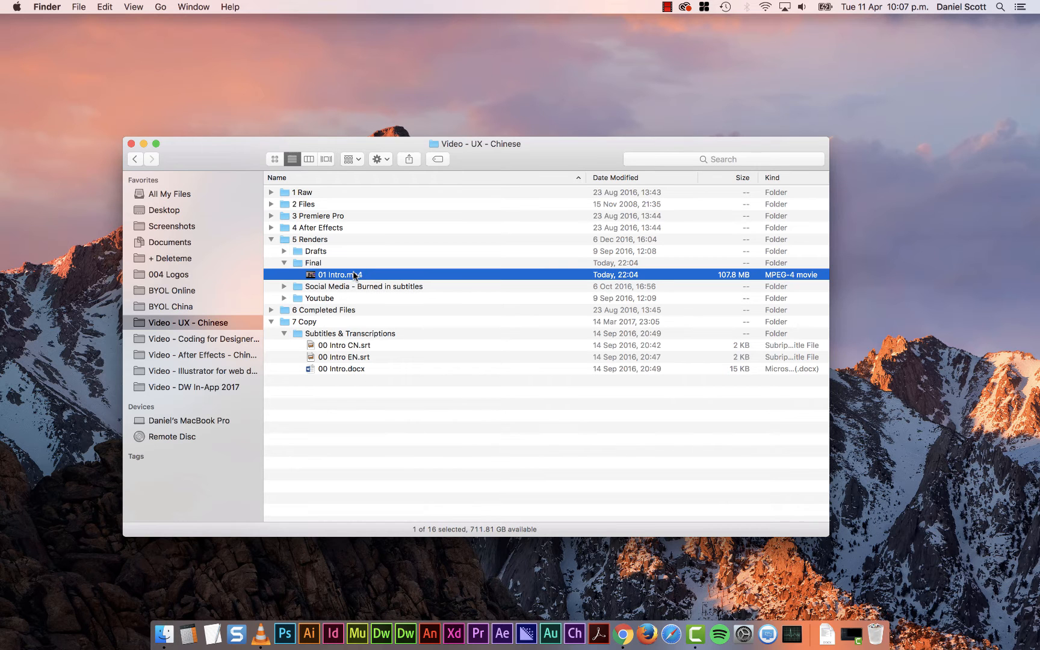
double_click(339, 274)
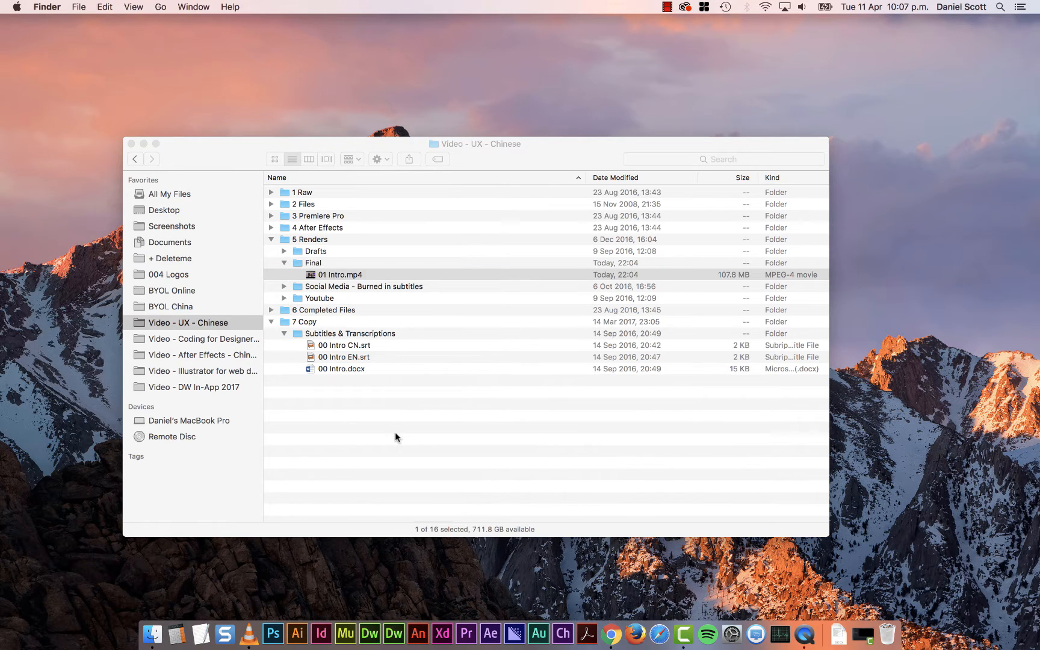
left_click(344, 345)
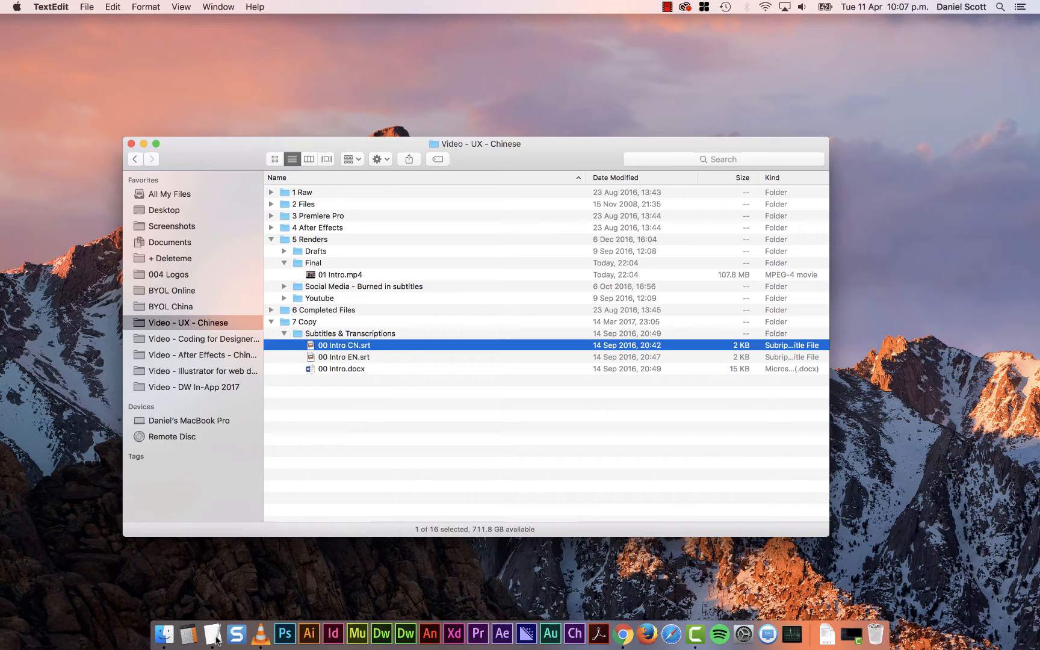
Step: Open 00 Intro CN.srt in TextEdit (text appears garbled) and reach for the TextEdit menu
double_click(344, 345)
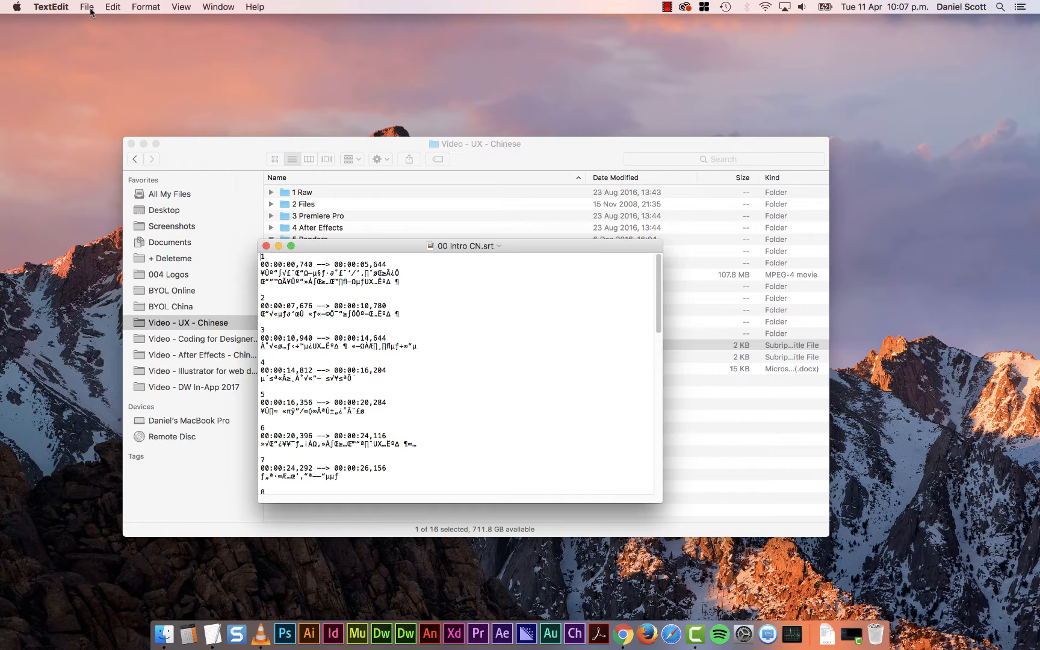
left_click(50, 8)
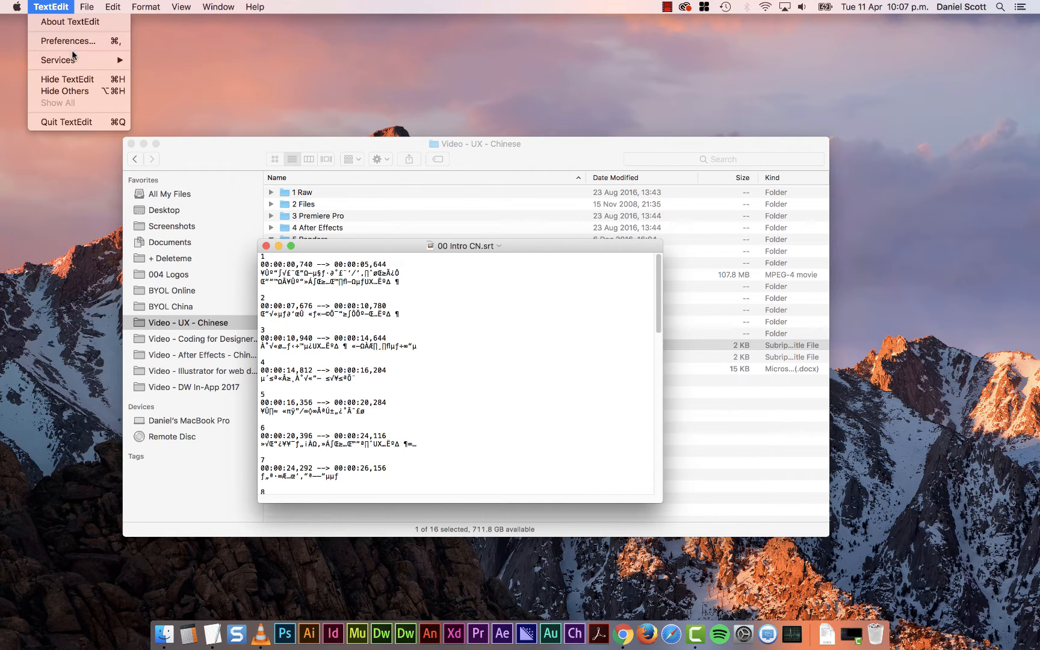
Step: In Preferences > Open and Save, set plain-text opening encoding to Simplified Chinese (Mac OS)
left_click(68, 41)
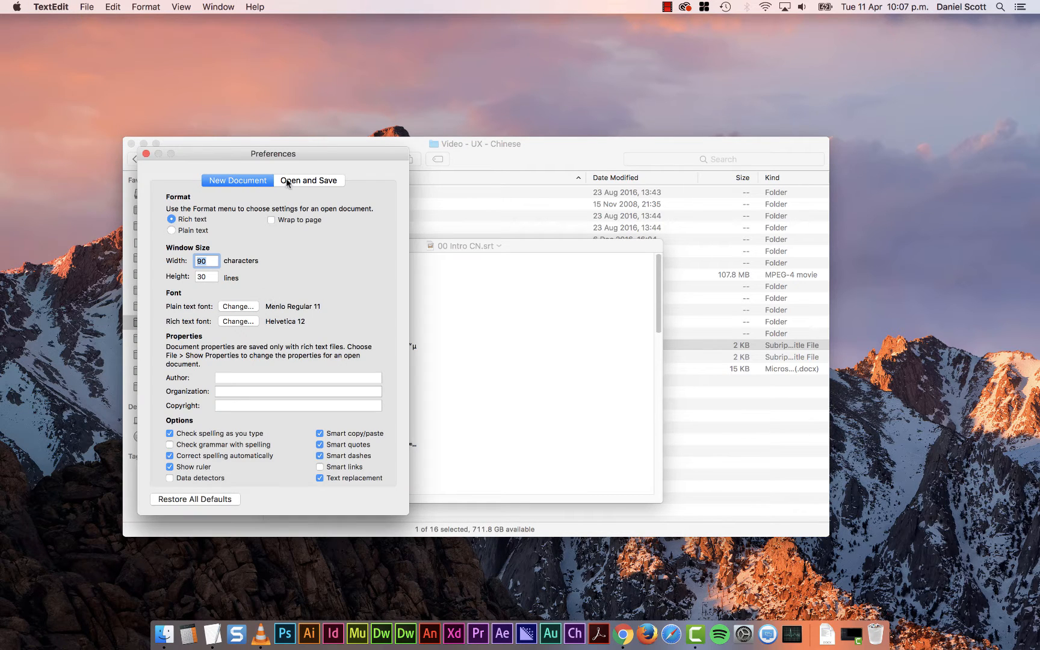
left_click(309, 181)
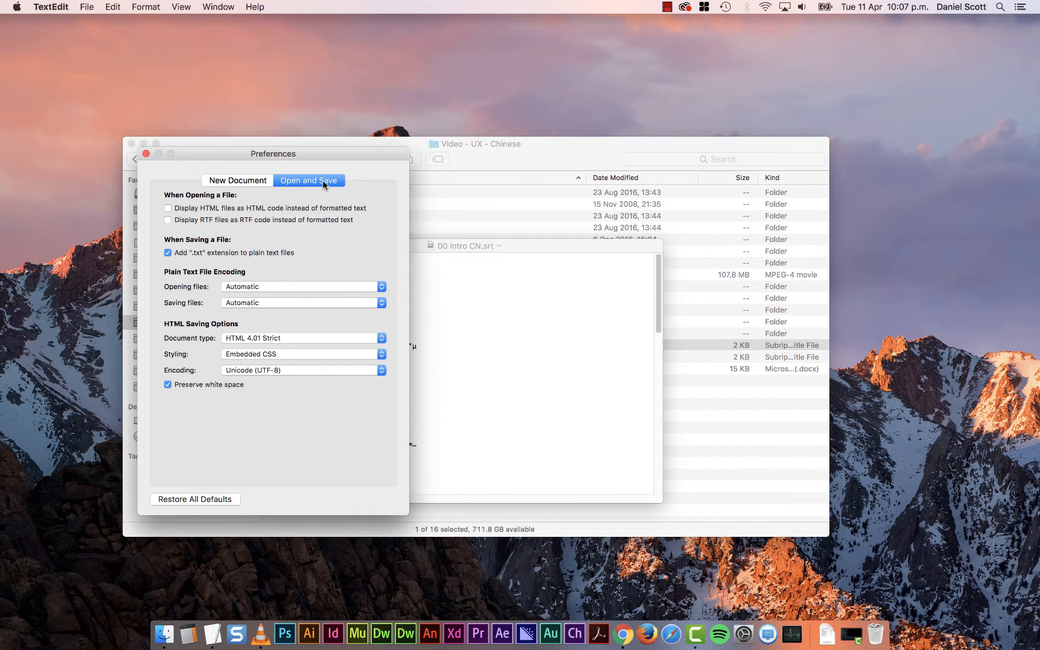
mouse_move(277, 290)
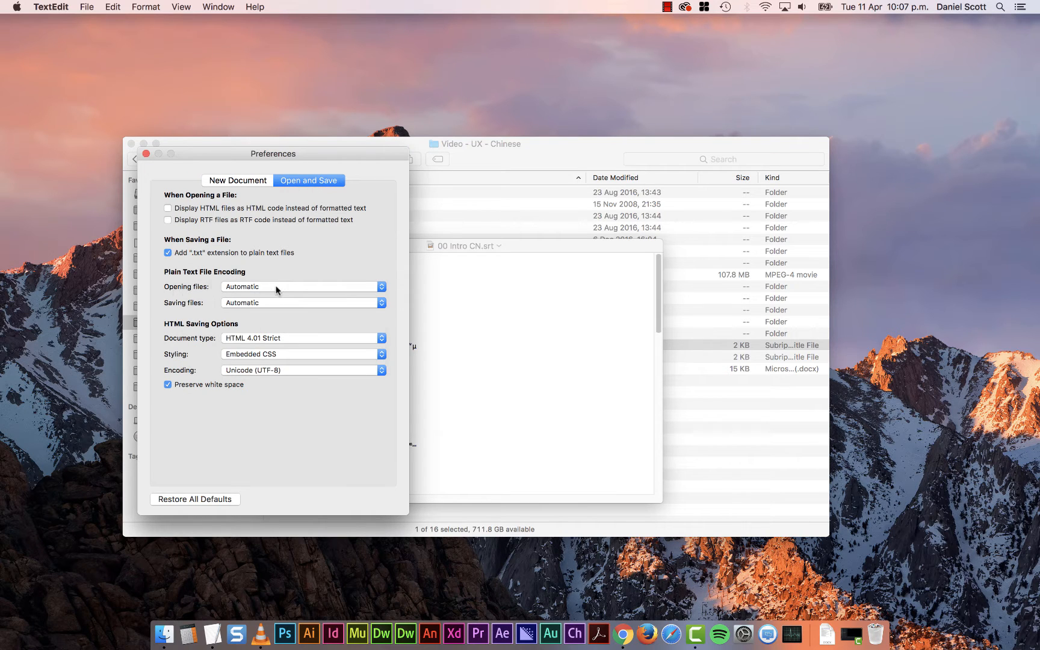
left_click(302, 286)
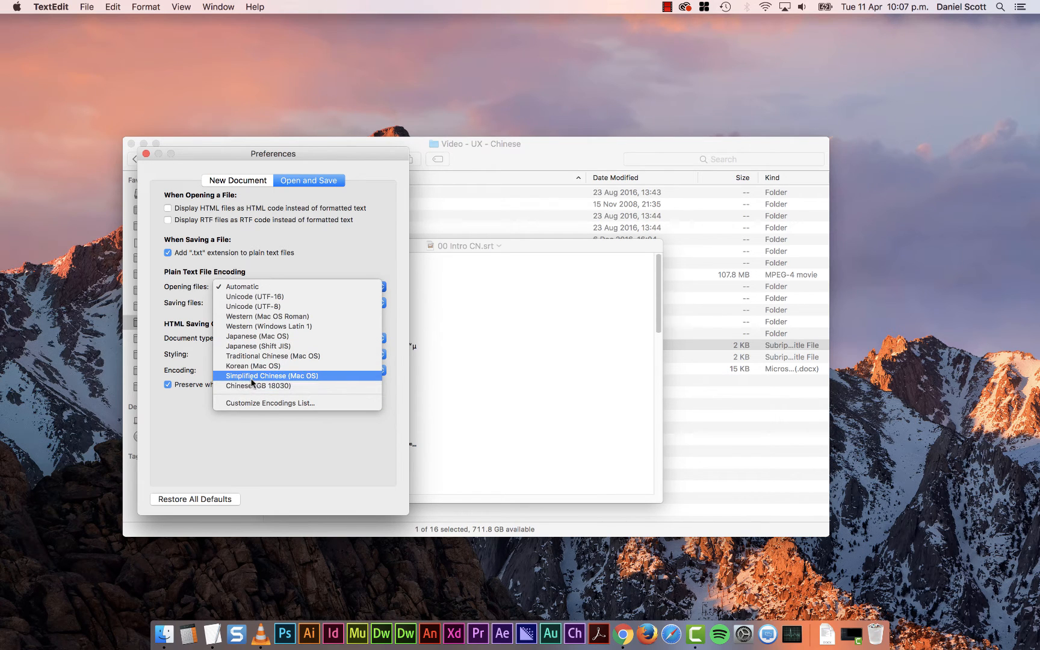
mouse_move(272, 357)
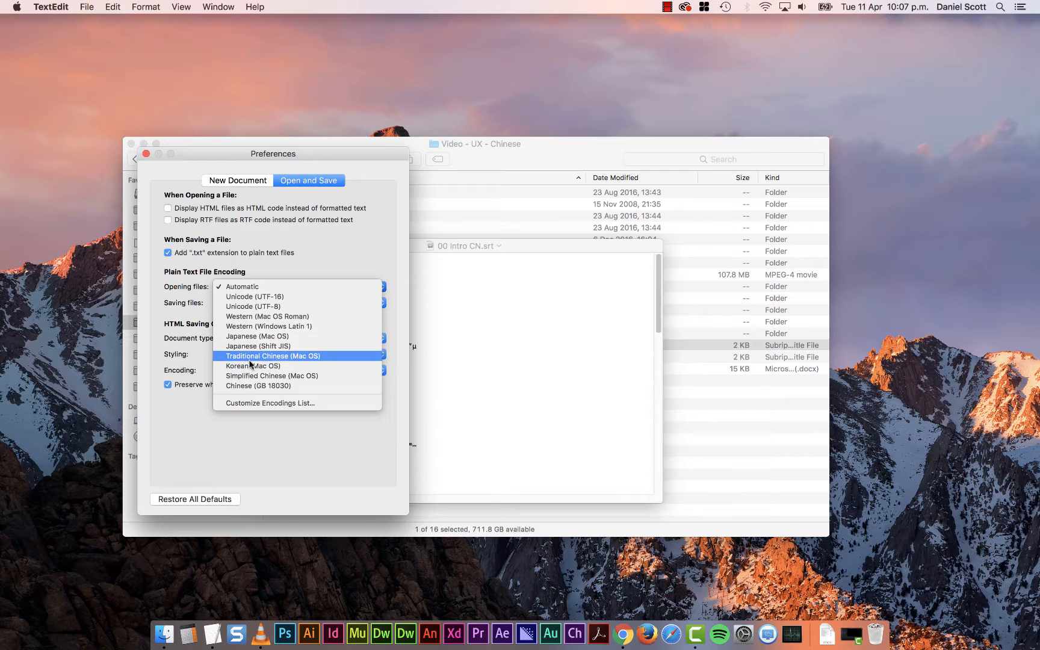
mouse_move(242, 375)
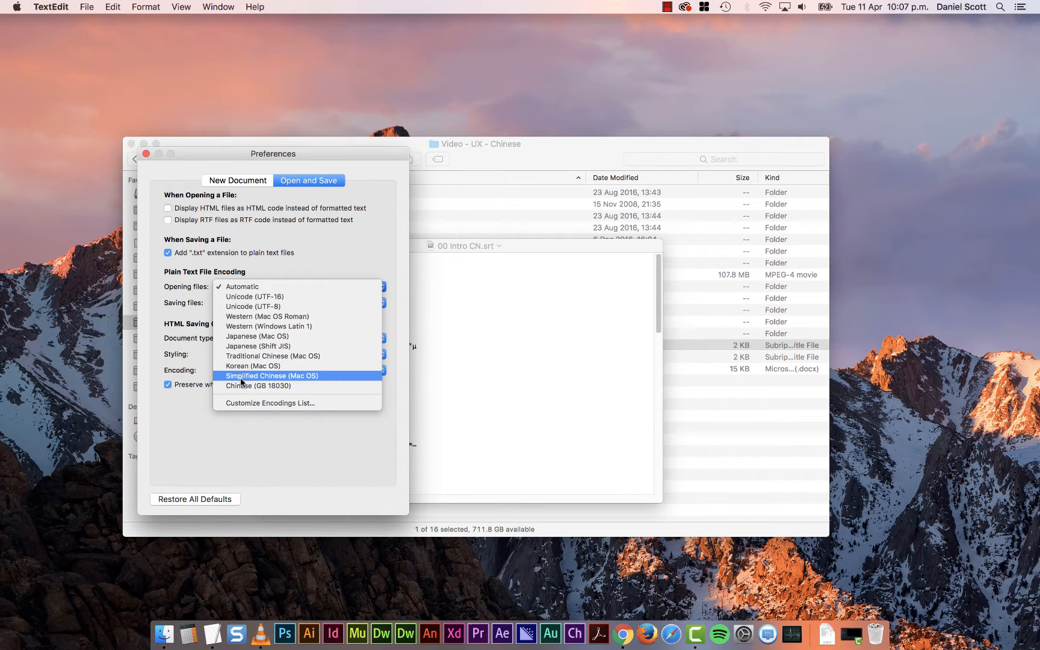
left_click(271, 375)
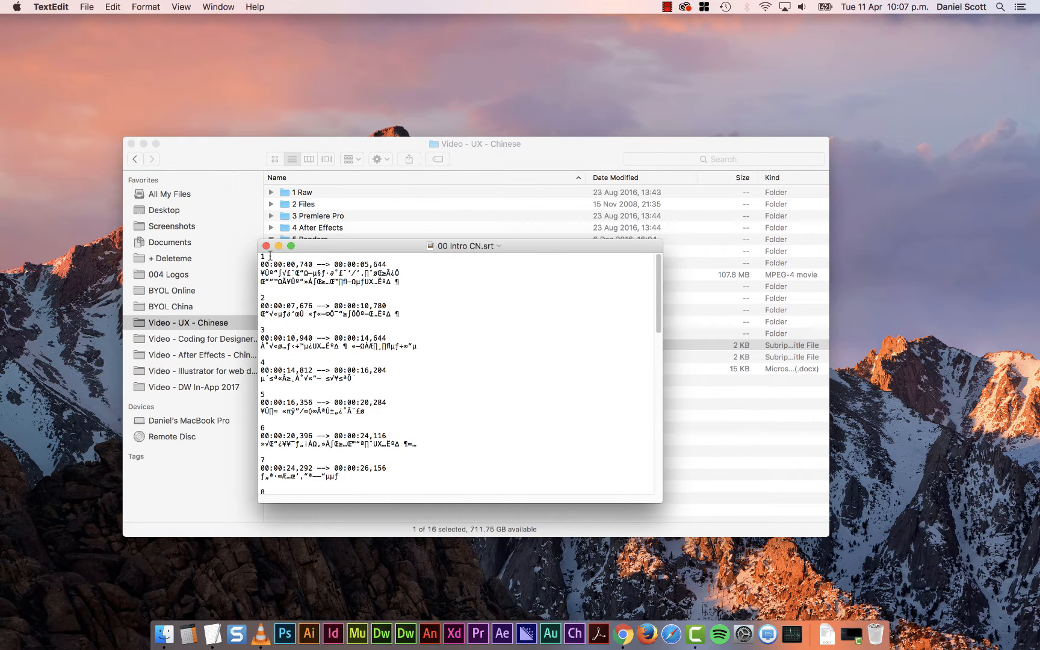
mouse_move(272, 254)
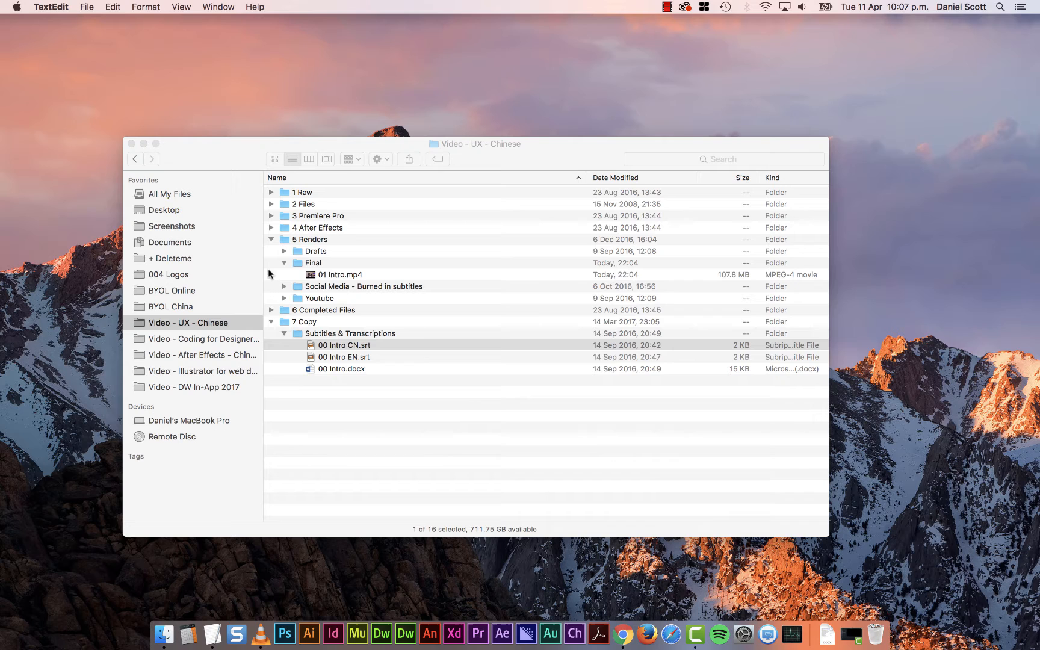
Step: Reopen 00 Intro CN.srt from Finder so its subtitles read as proper Chinese characters
left_click(343, 345)
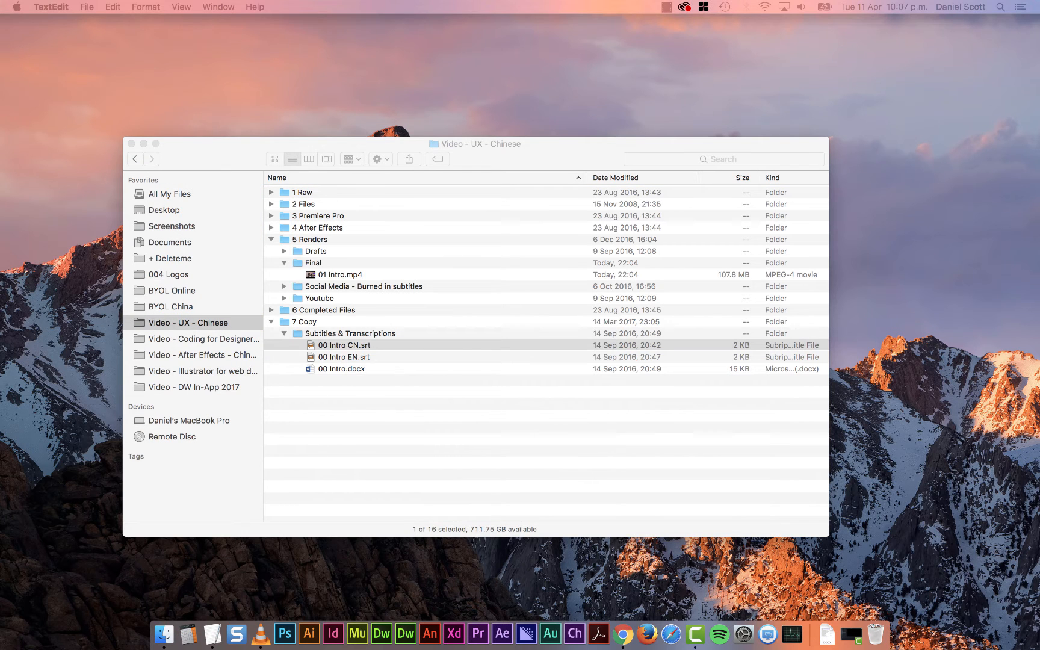
double_click(343, 345)
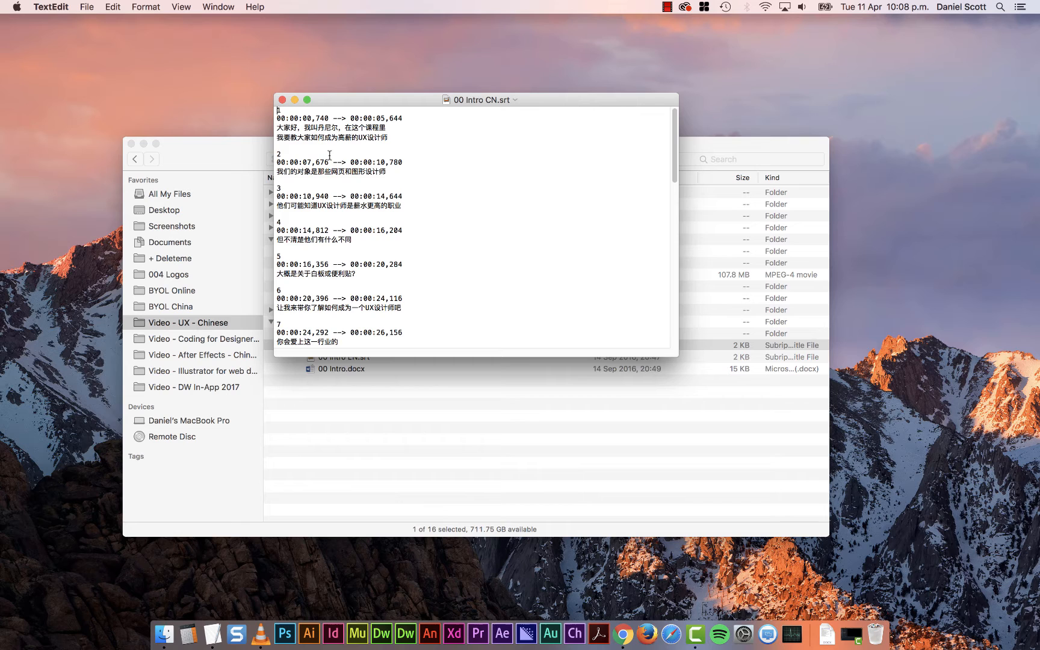
mouse_move(86, 8)
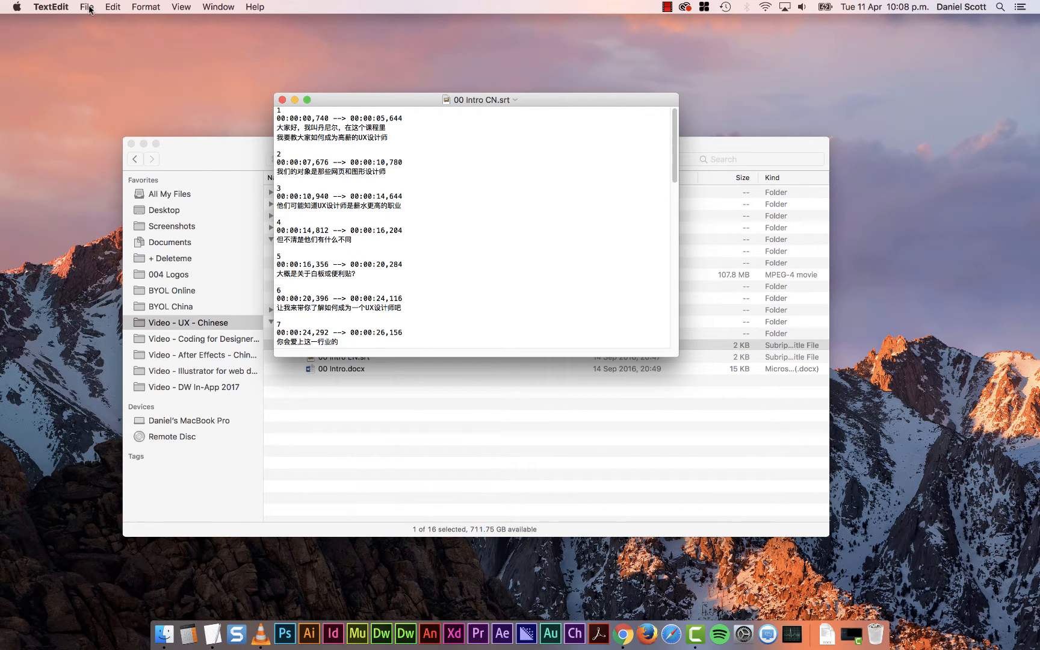
Step: Duplicate the readable 00 Intro CN.srt document via File > Duplicate
left_click(86, 7)
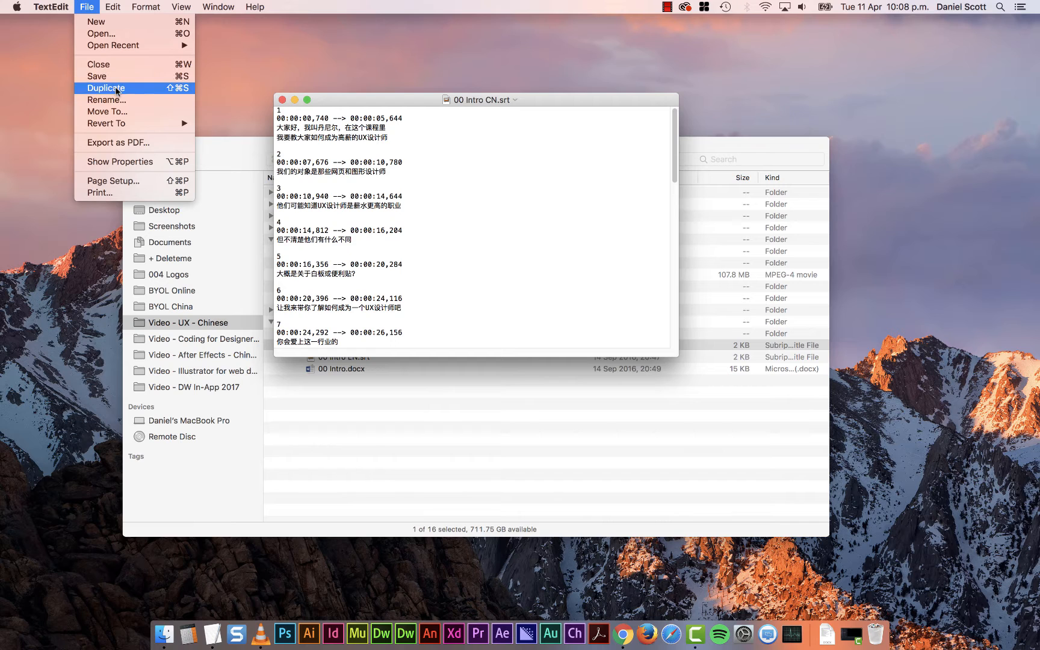
left_click(106, 87)
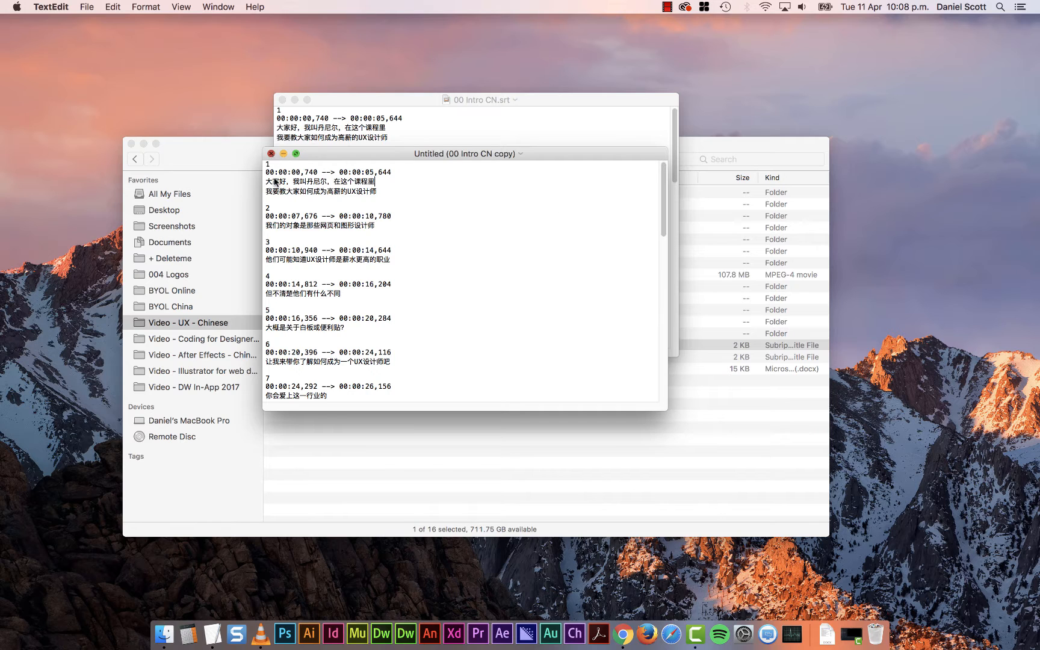
Step: Save the copy as 00 Intro CN UTF-8.srt with Unicode (UTF-8) encoding
left_click(271, 153)
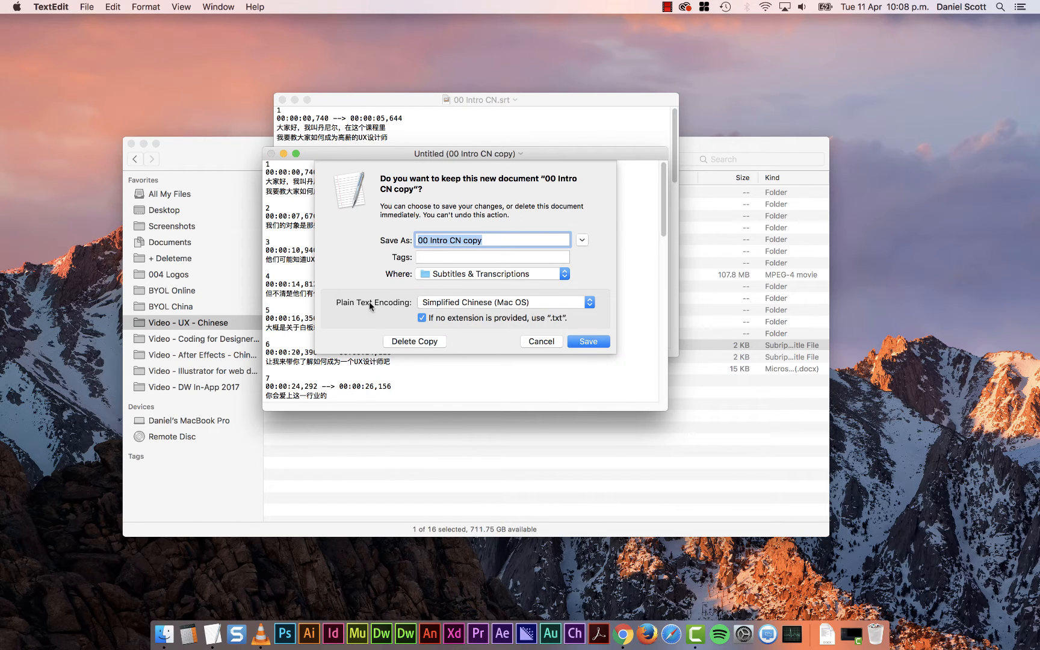
mouse_move(458, 305)
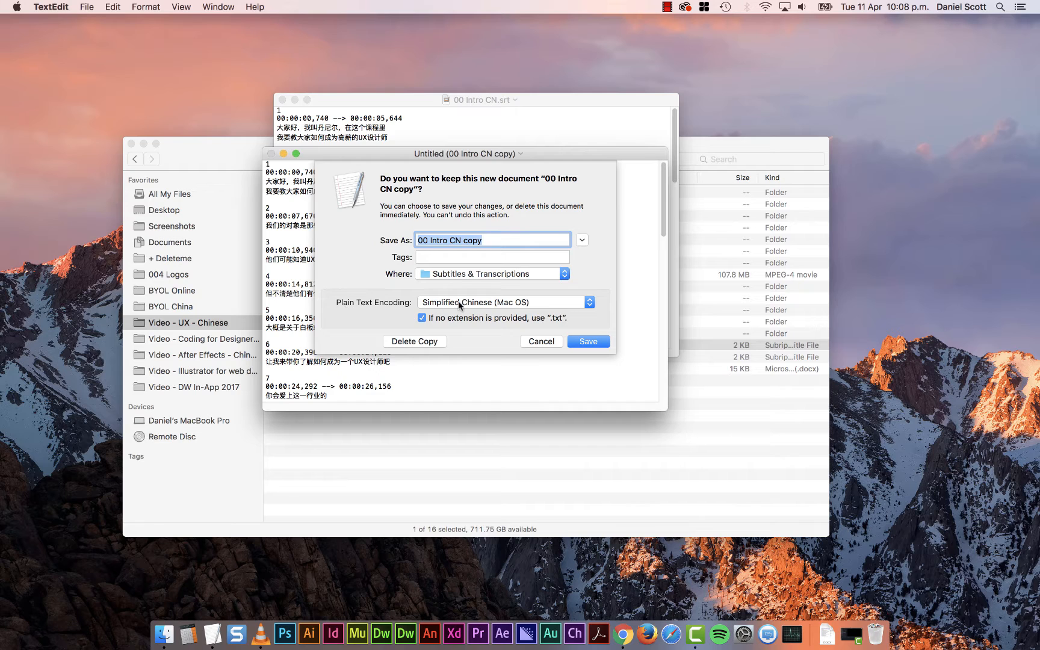
left_click(502, 302)
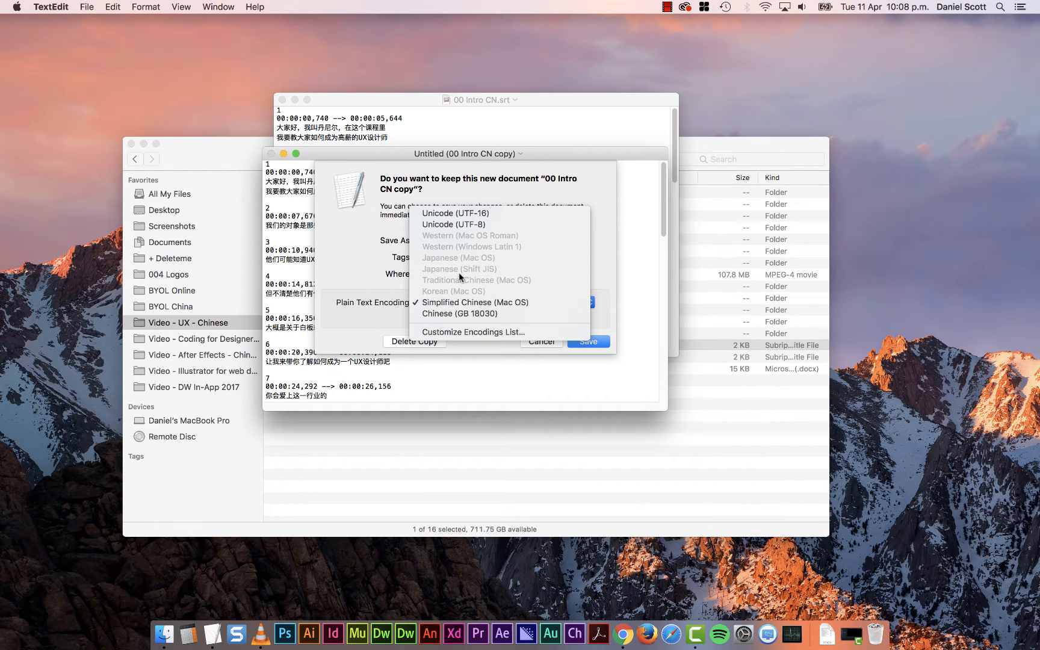
mouse_move(454, 224)
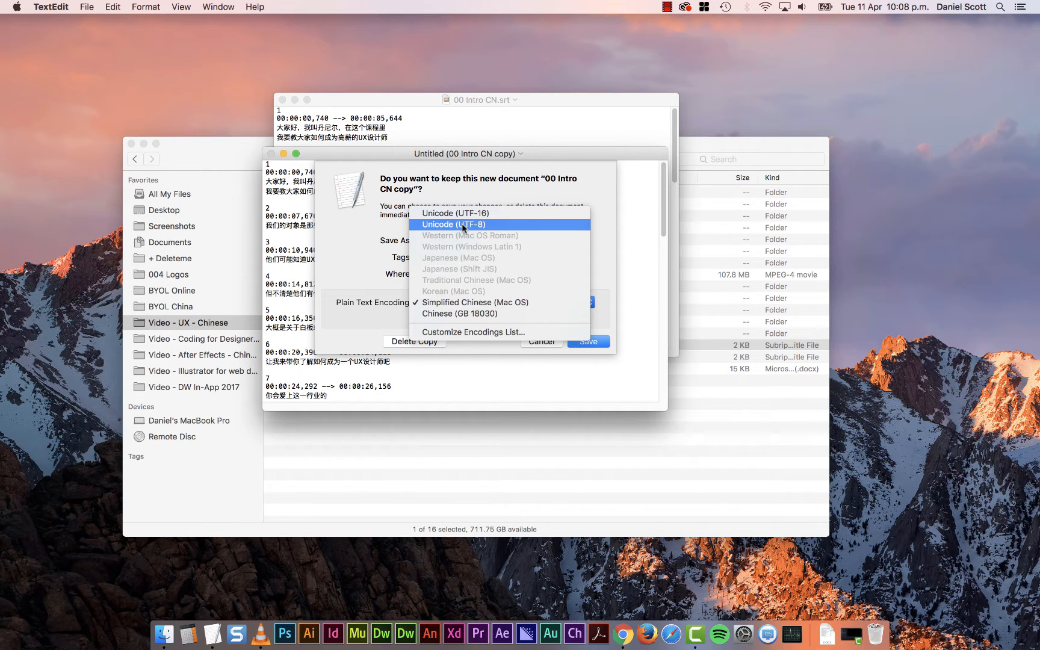
mouse_move(463, 224)
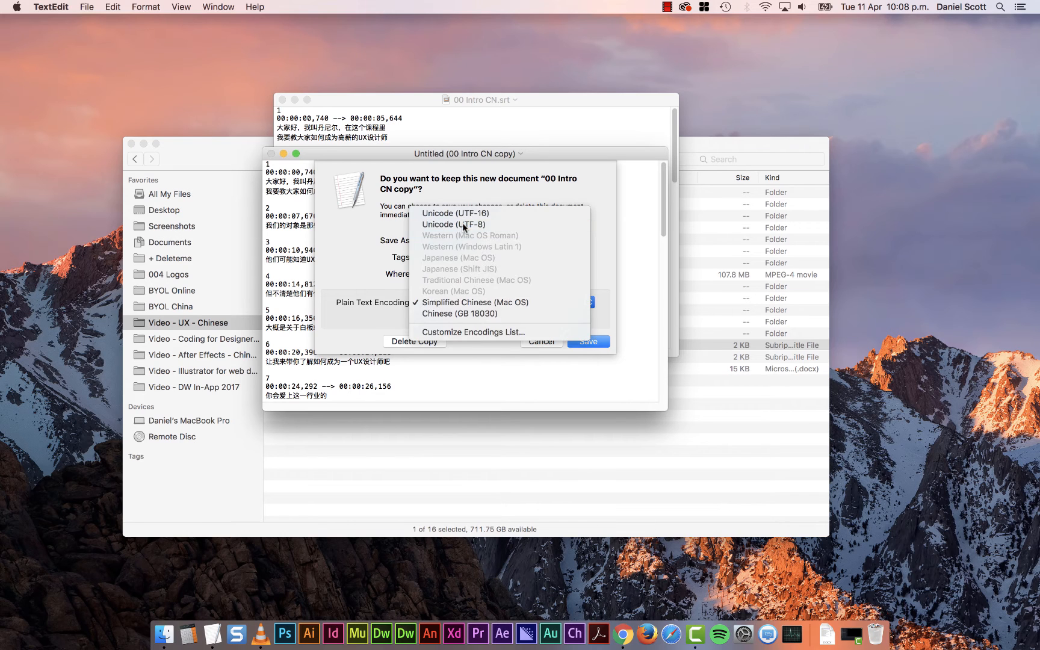
left_click(453, 224)
type("00 Intro CN UTF-")
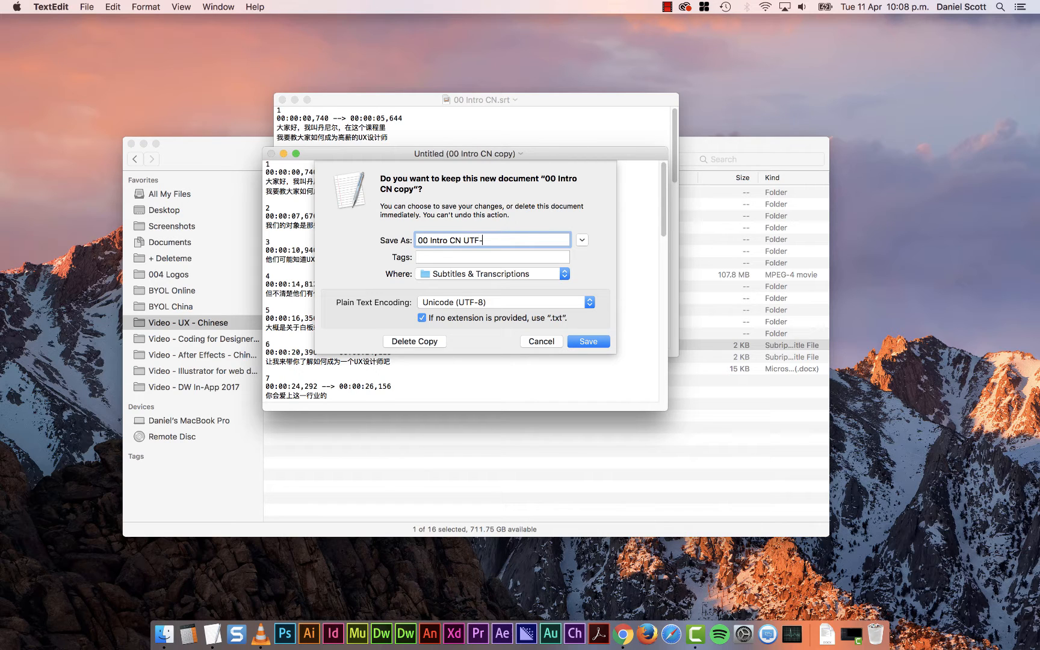
type("8")
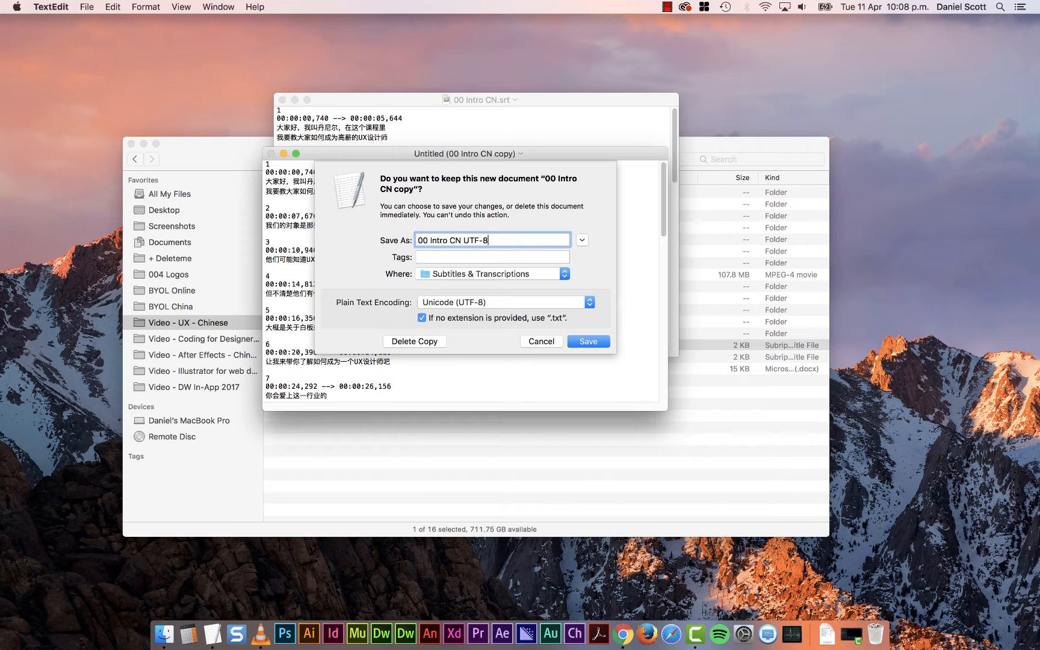
type("srt")
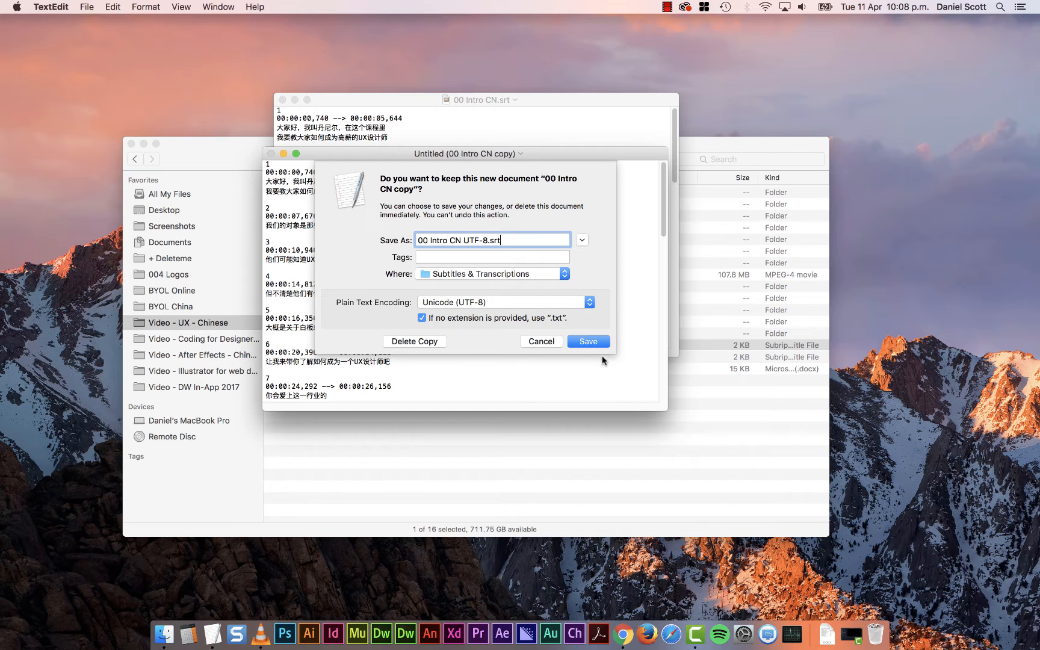
mouse_move(587, 340)
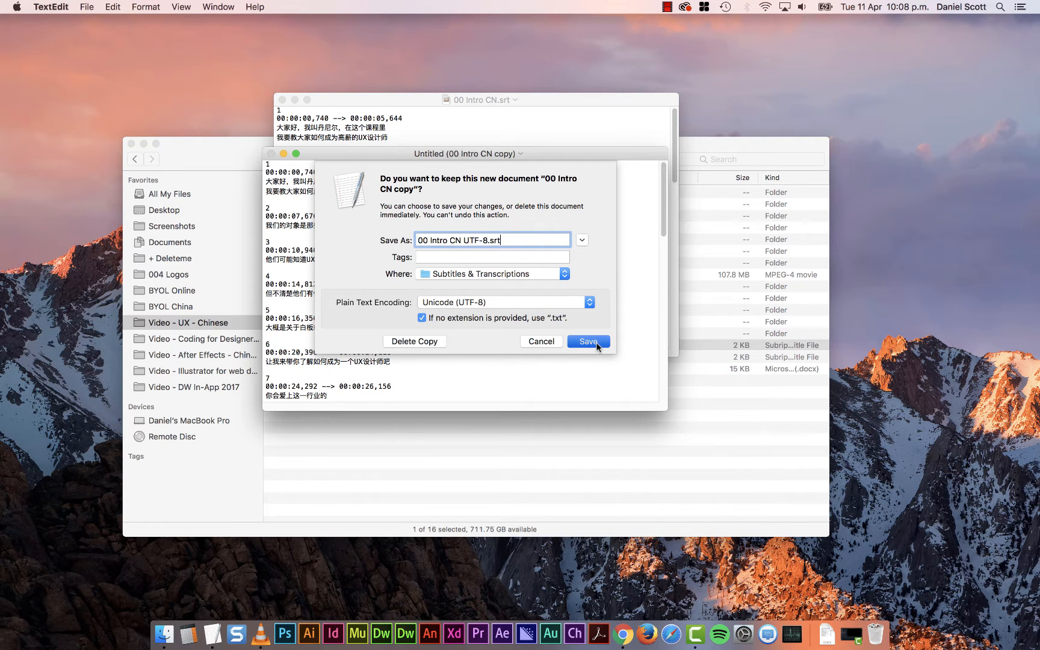
left_click(586, 341)
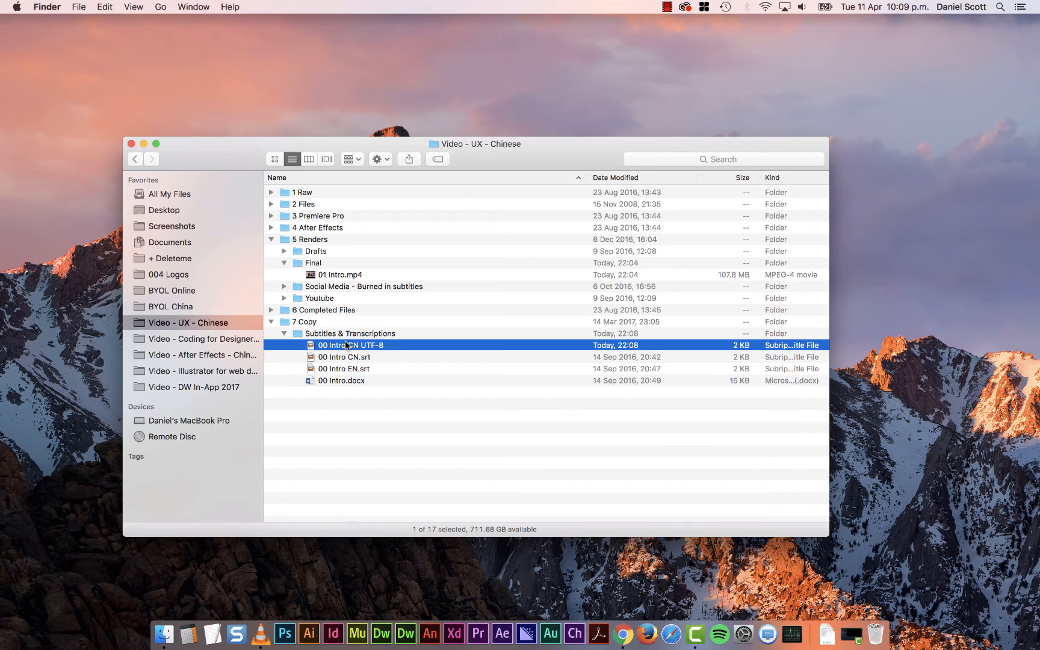
mouse_move(498, 580)
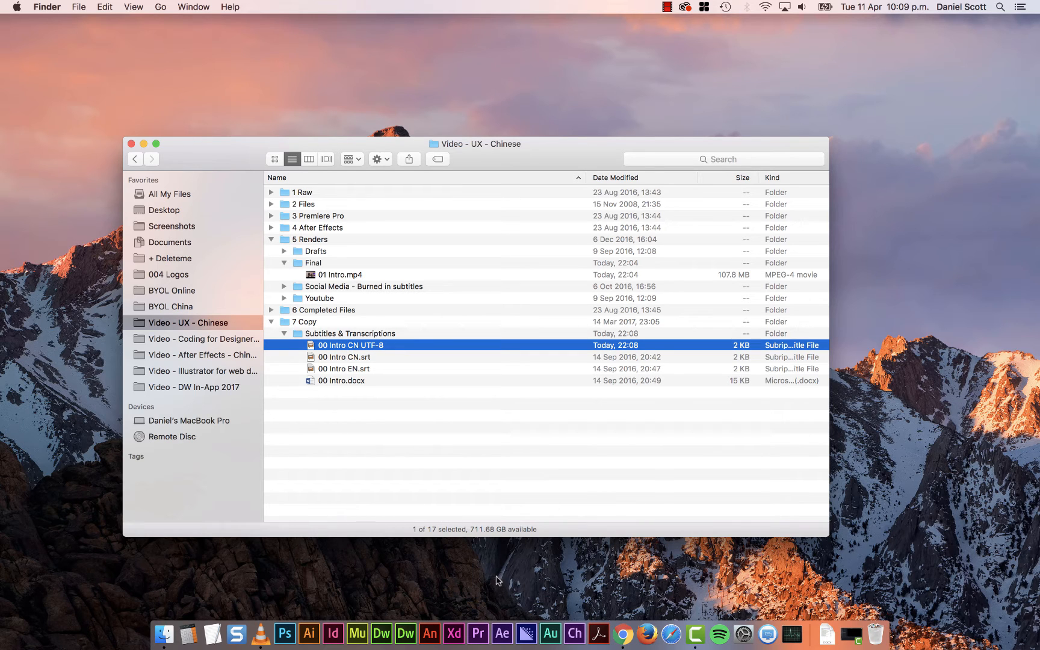
Step: Launch HandBrake from Spotlight so its Open Source dialog appears
type("handBrake")
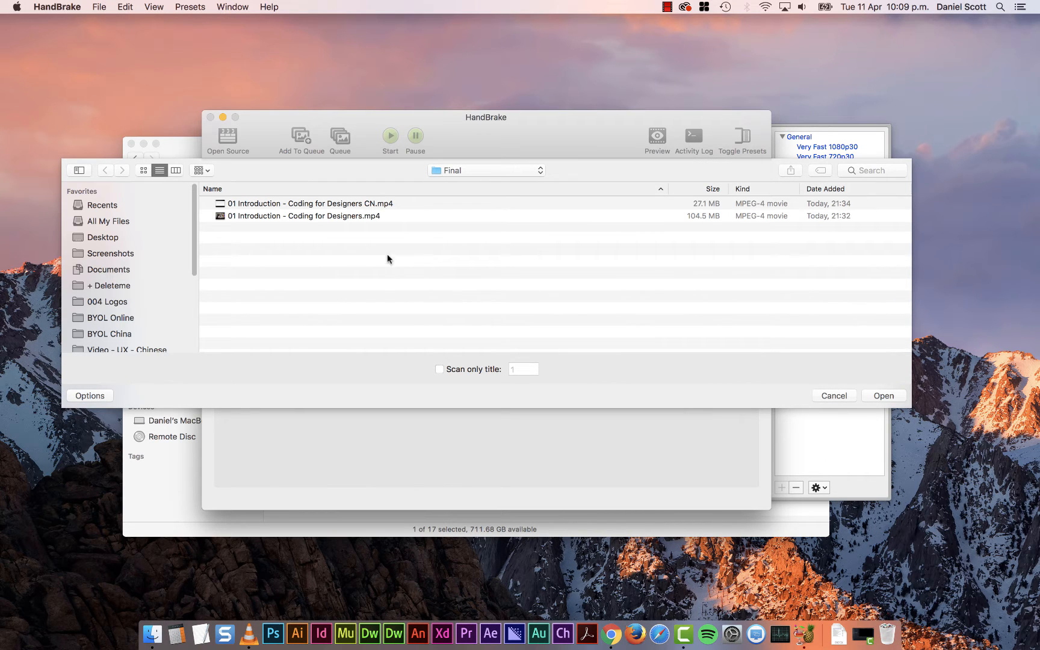
Step: Load 01 Intro.mp4 from Video - UX - Chinese > 5 Renders > Final as the source
left_click(126, 344)
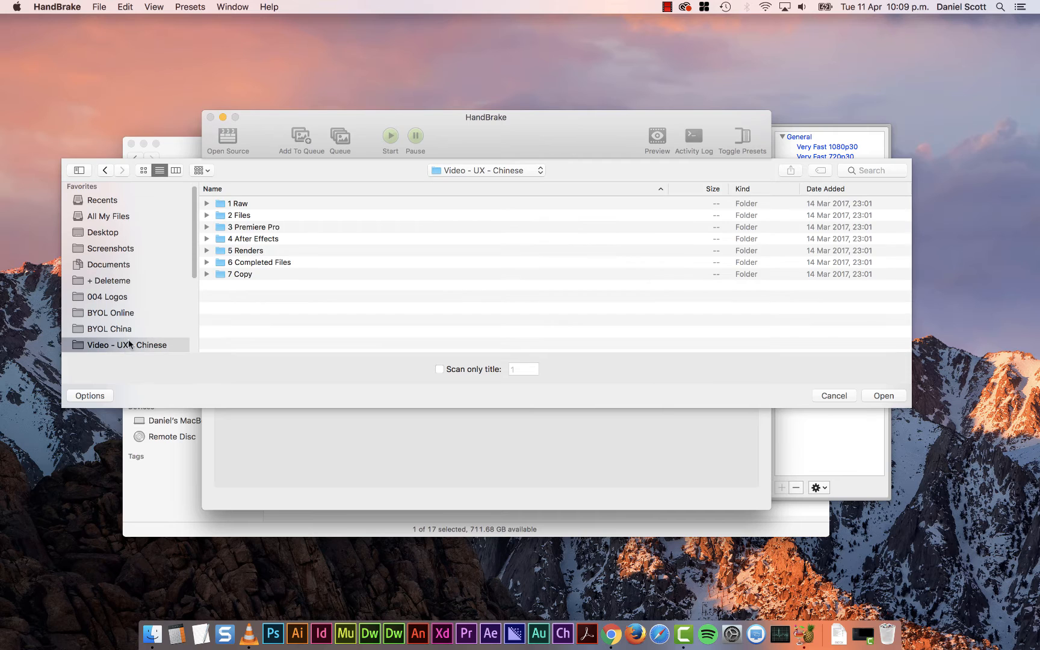
double_click(245, 250)
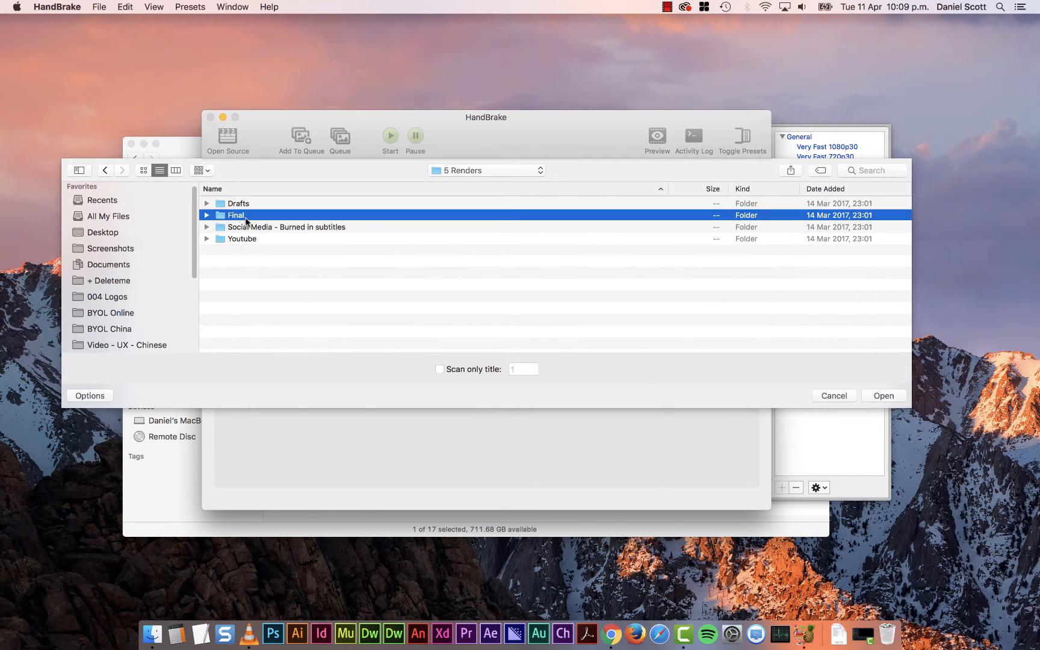
double_click(236, 216)
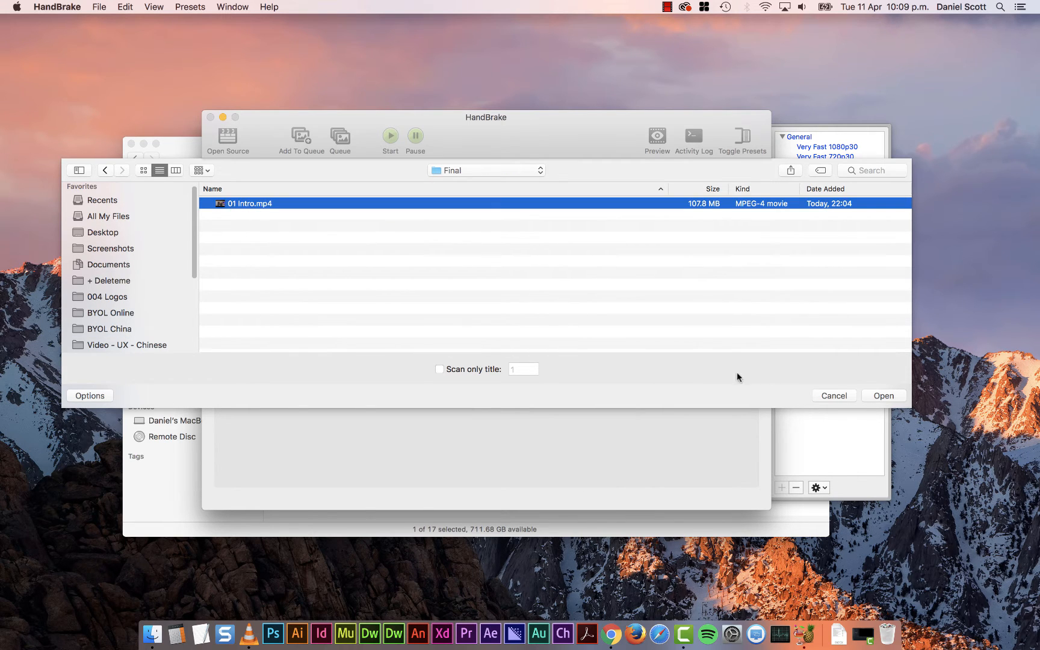
left_click(883, 395)
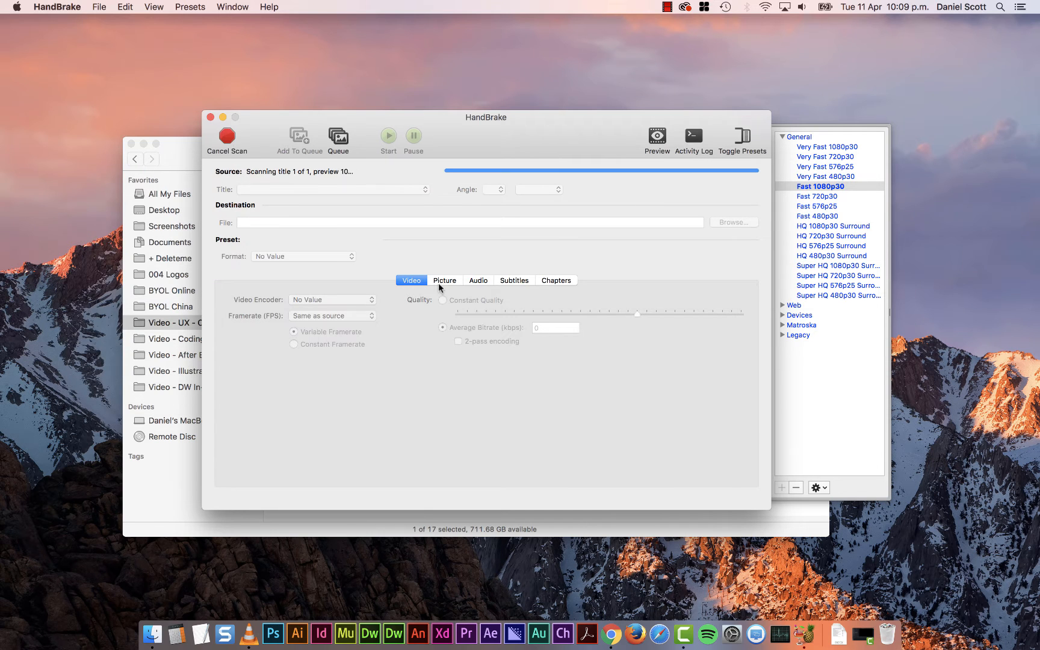
Step: Add 00 Intro CN UTF-8.srt as an external SRT subtitle track
left_click(514, 280)
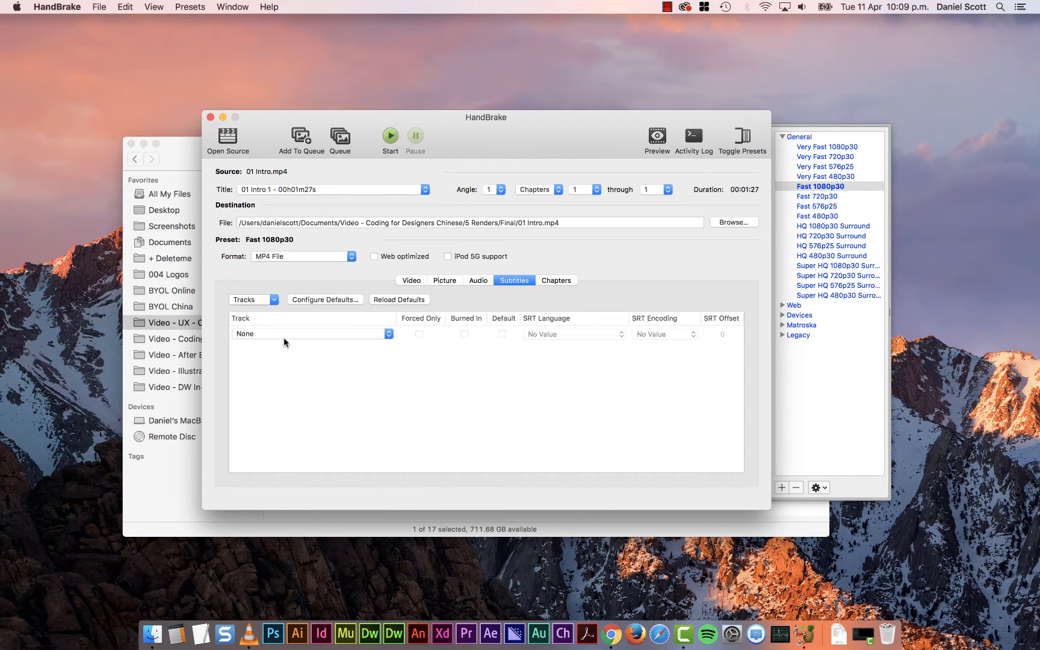
left_click(251, 299)
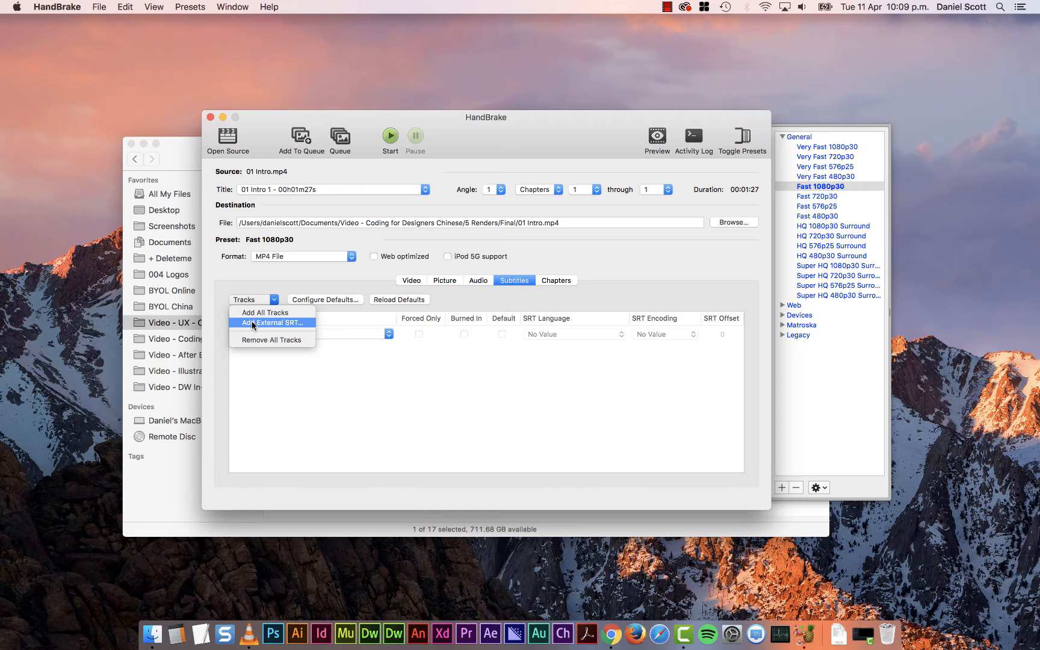
left_click(269, 323)
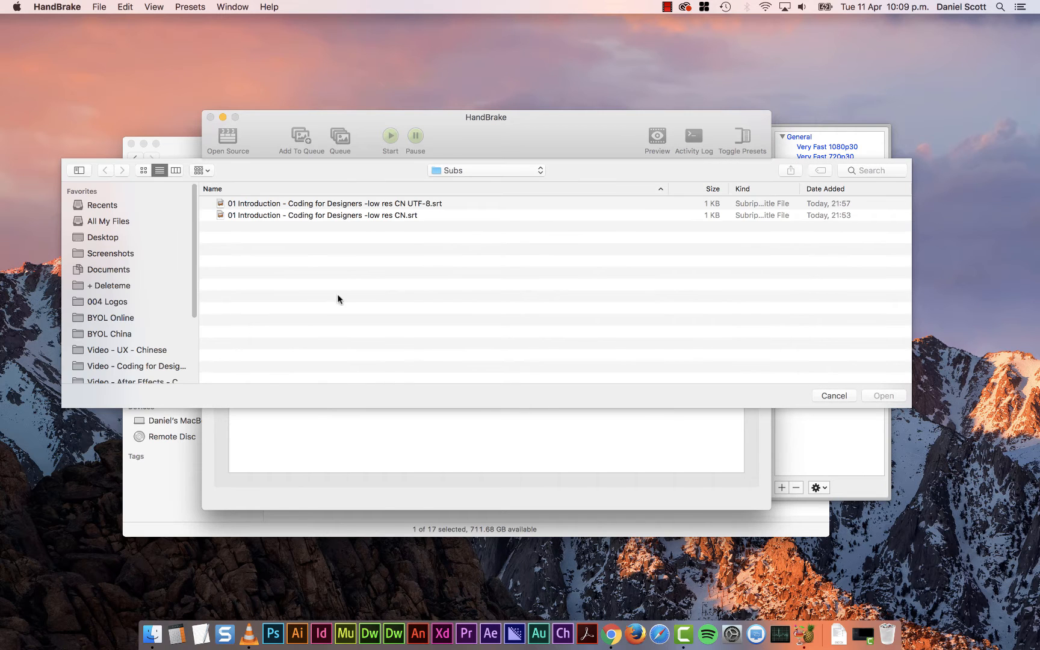
left_click(485, 170)
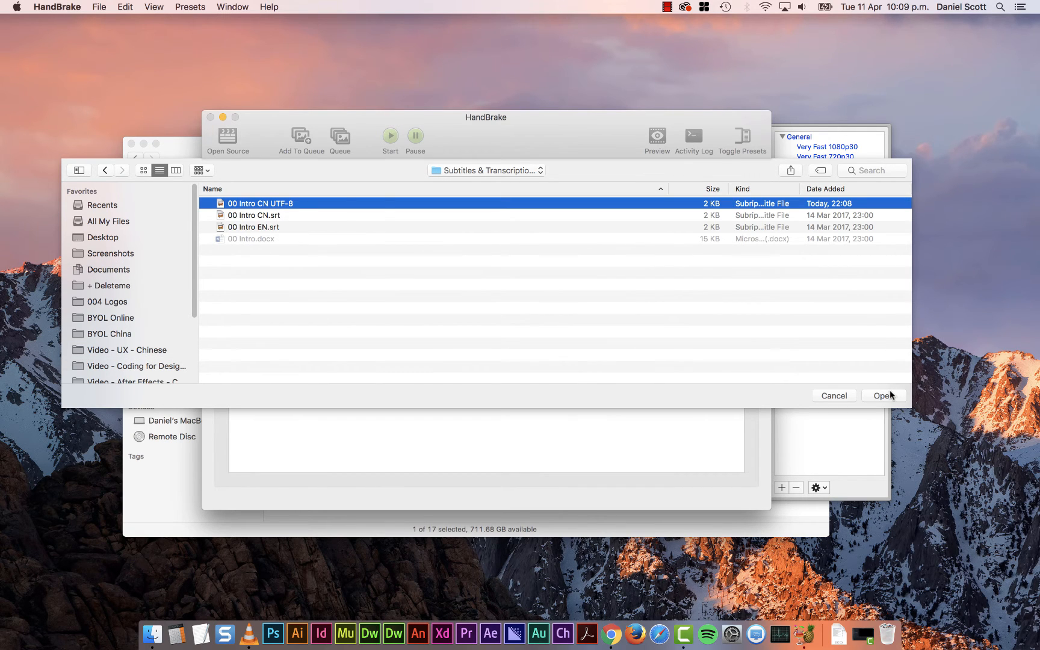
left_click(882, 395)
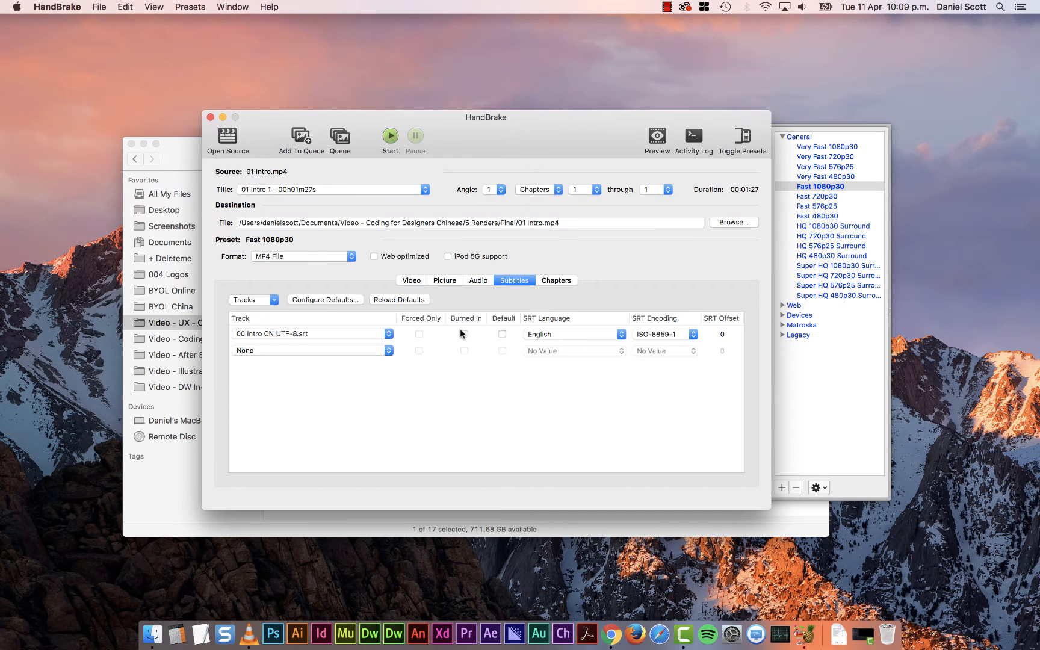
Step: Mark the SRT track Burned In with Chinese language and UTF-8 encoding, then start the encode
left_click(573, 333)
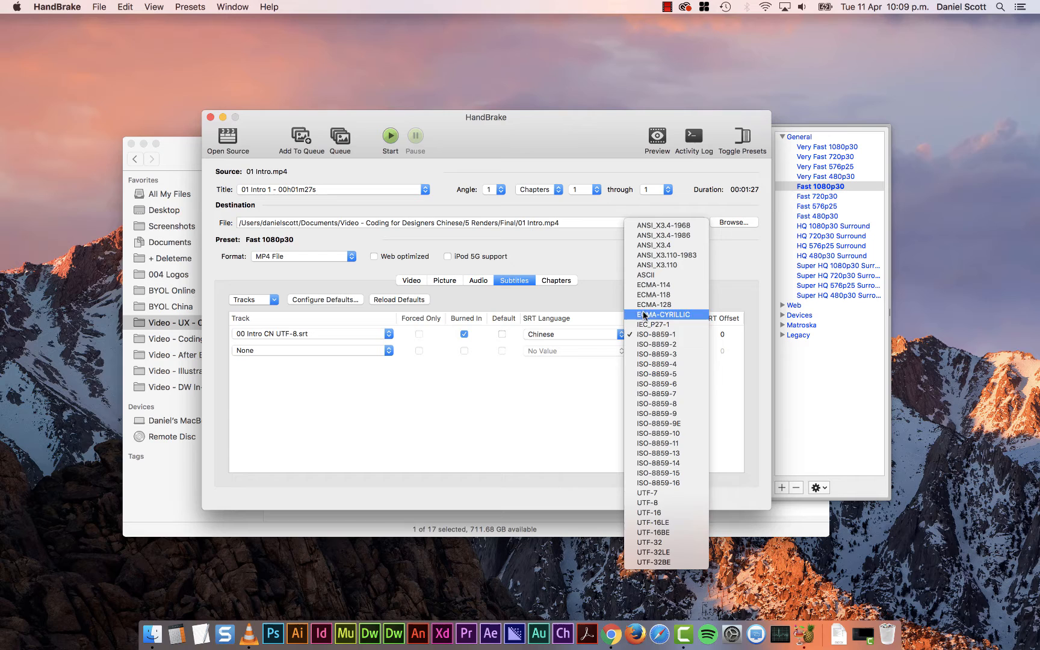
left_click(647, 502)
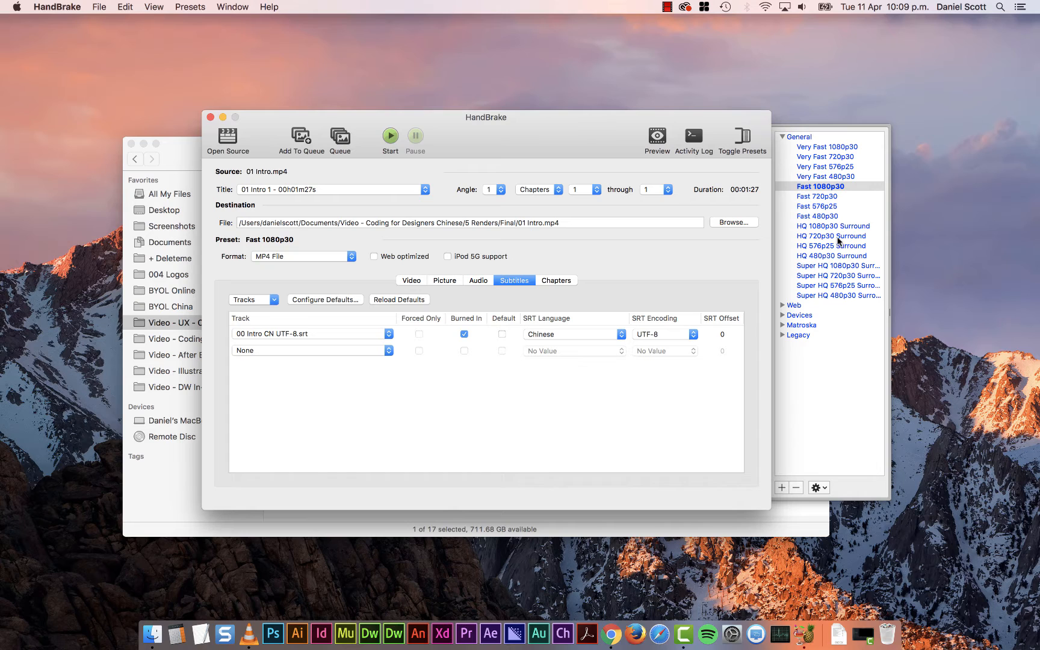
mouse_move(819, 196)
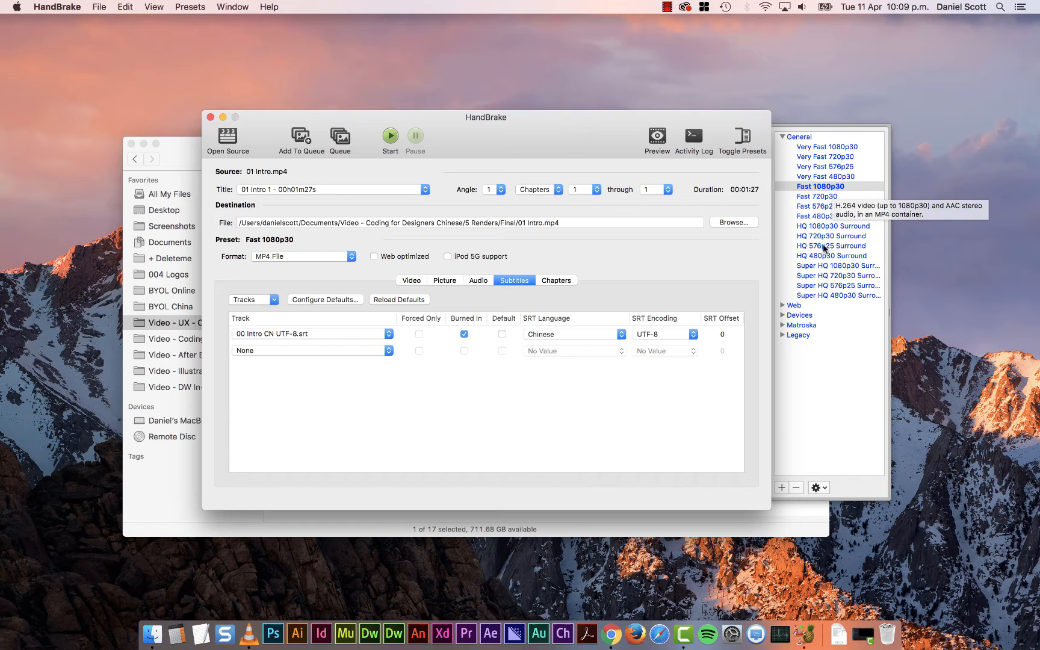
mouse_move(838, 266)
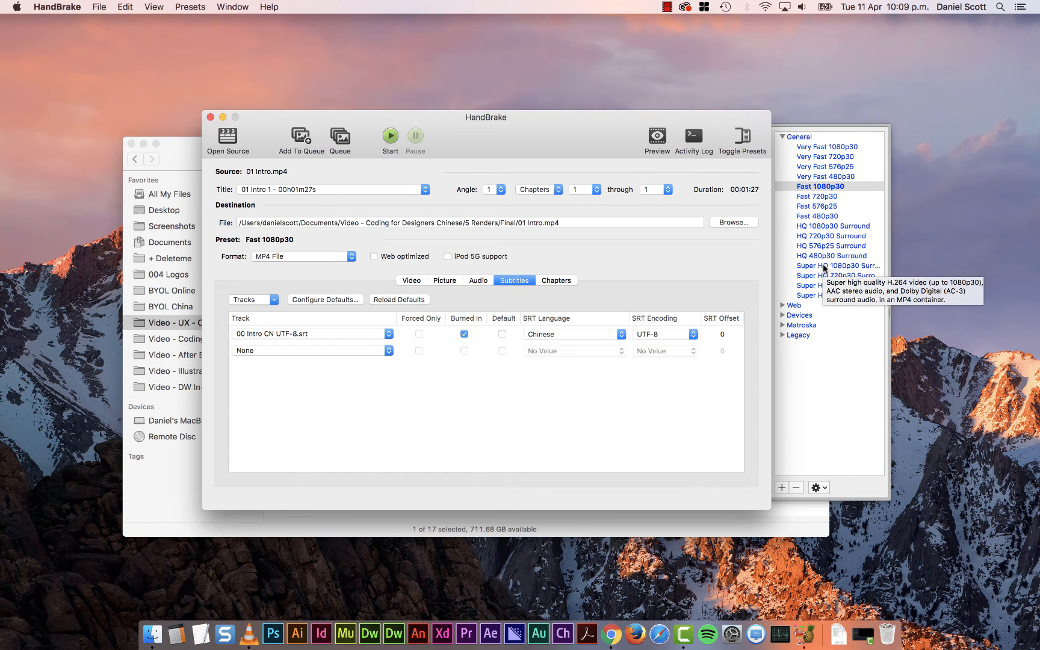
mouse_move(402, 185)
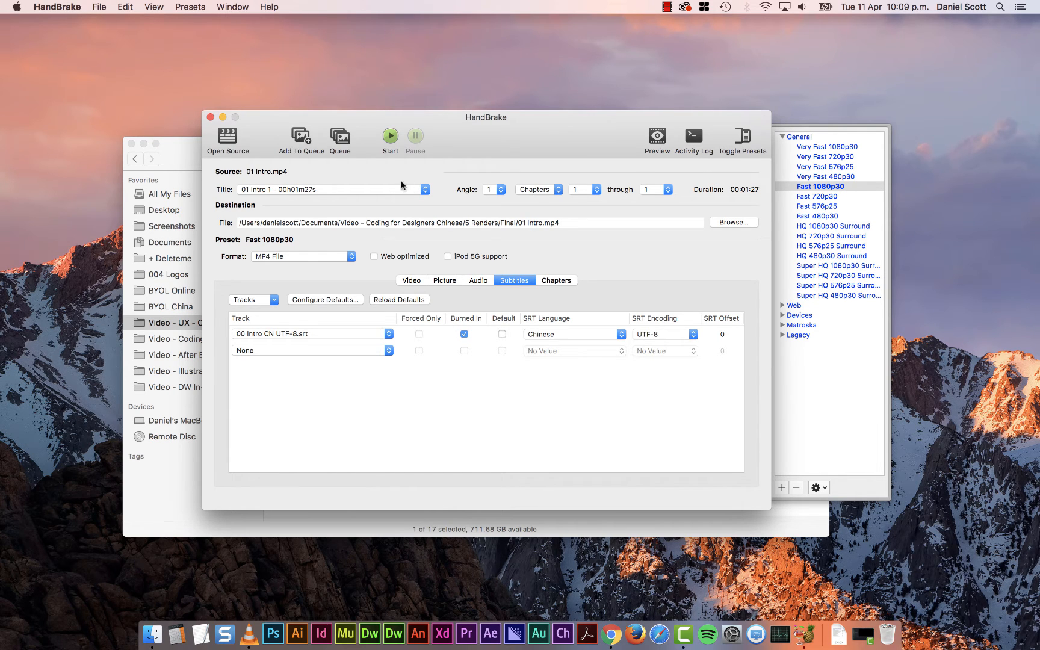
left_click(390, 138)
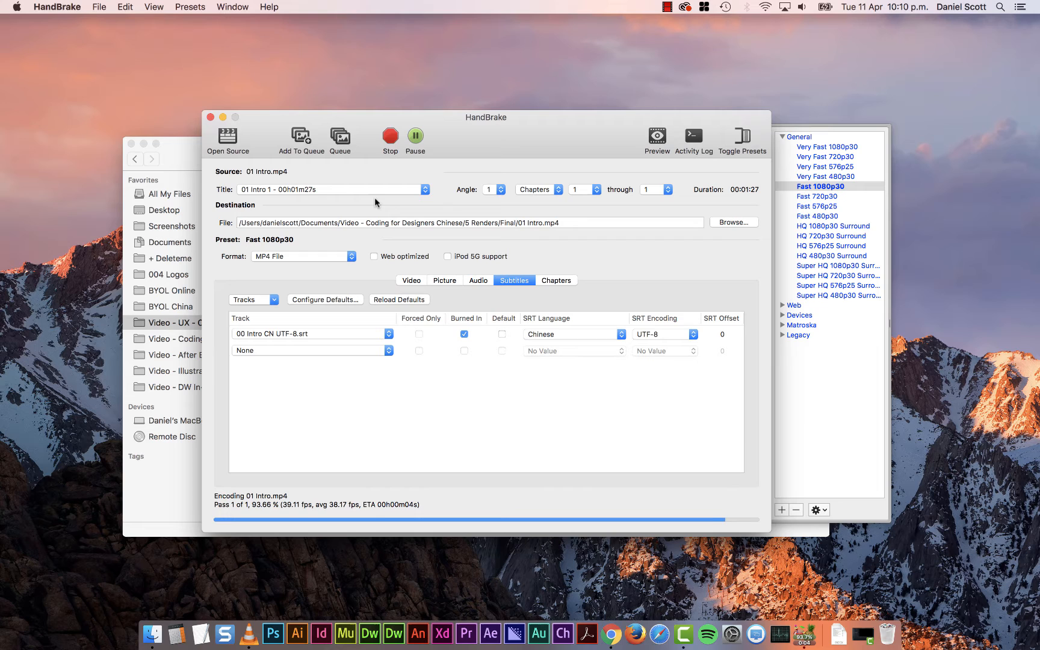
mouse_move(614, 456)
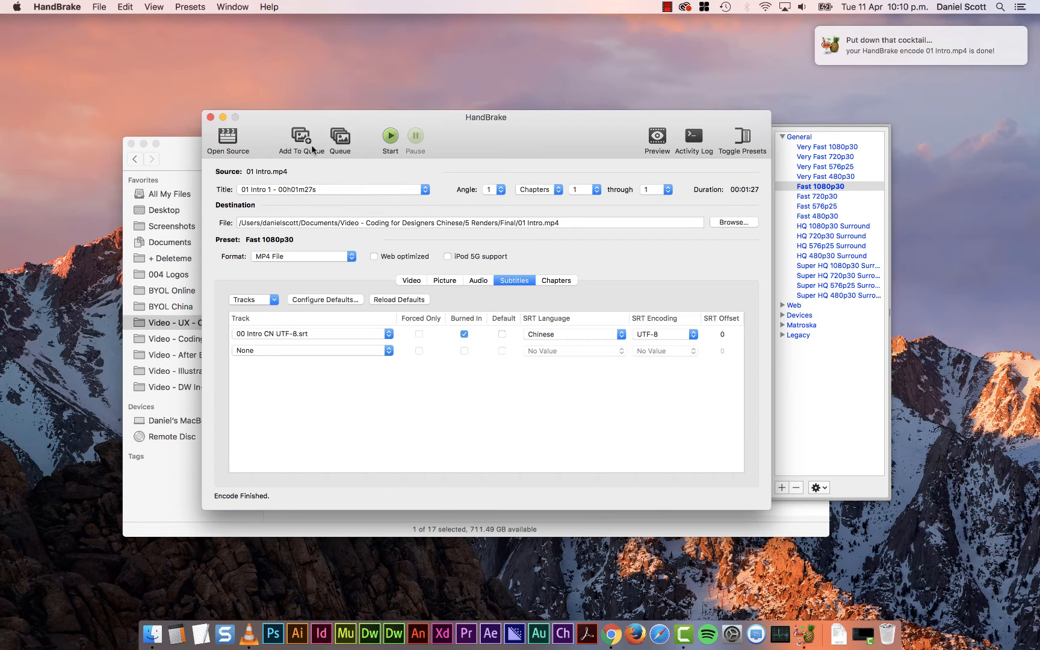
mouse_move(301, 137)
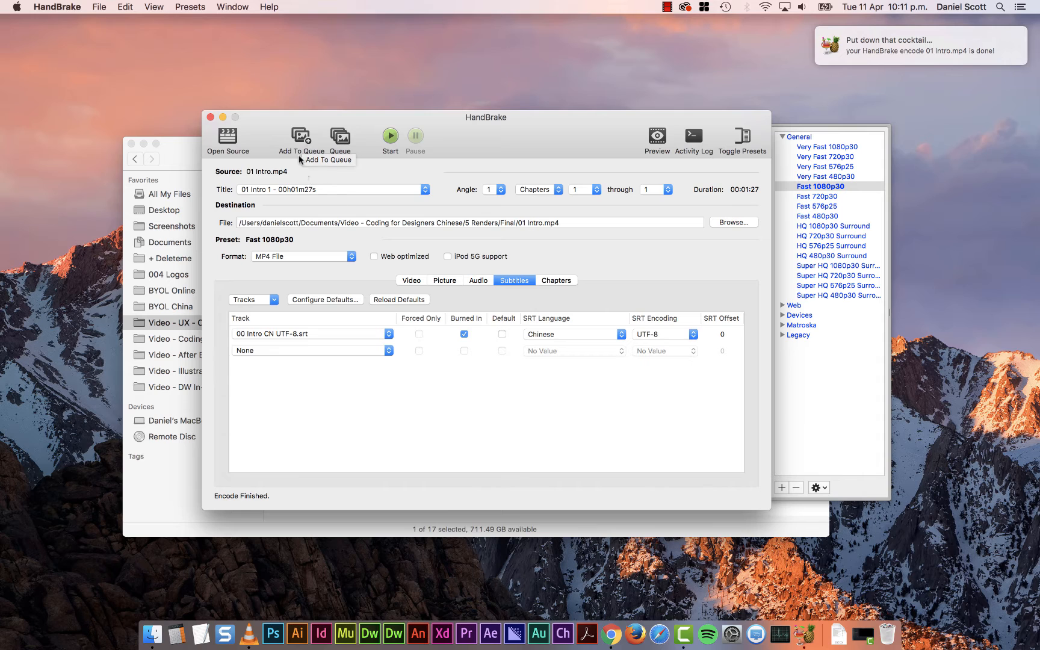
mouse_move(399, 147)
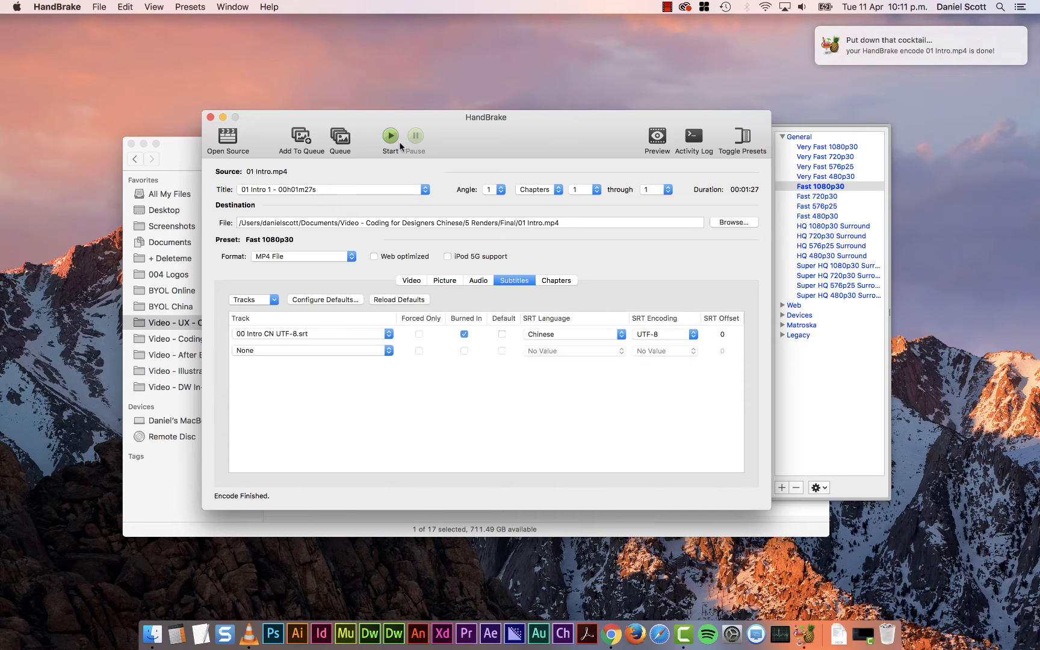
mouse_move(391, 136)
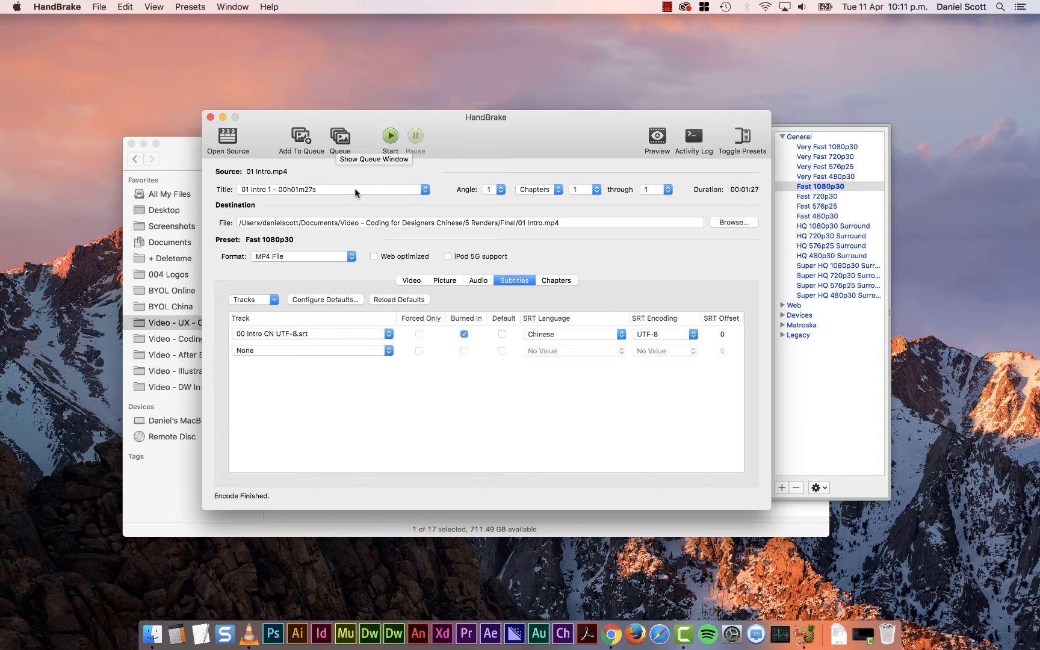
mouse_move(516, 147)
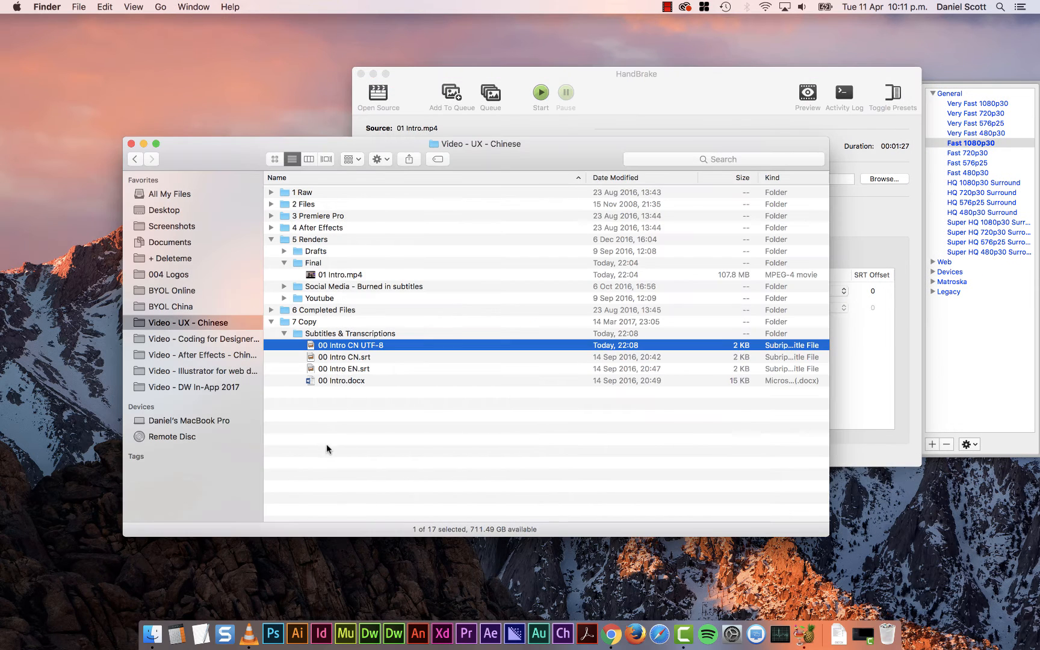
Step: Open the newly encoded 01 Intro.mp4 in QuickTime and play it to confirm the Chinese subtitles
left_click(634, 73)
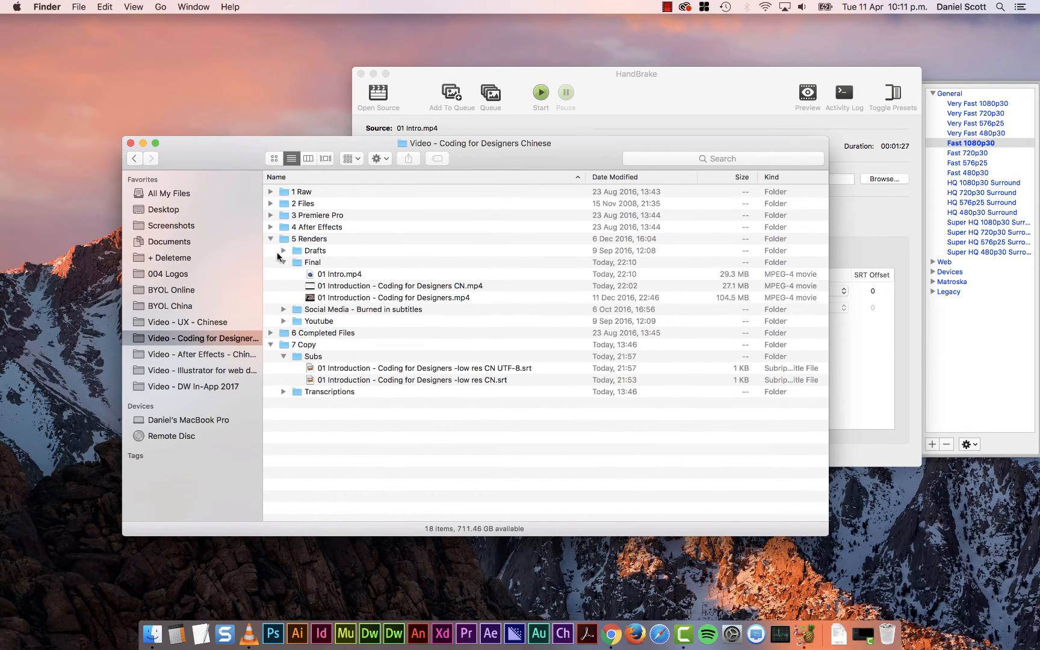
left_click(340, 274)
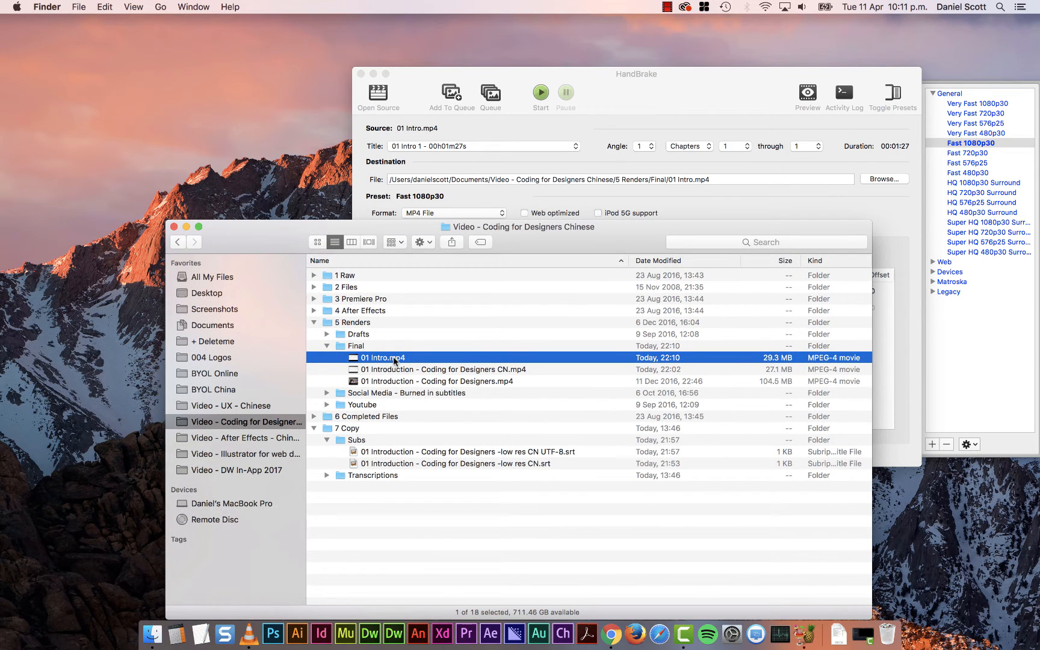
double_click(383, 357)
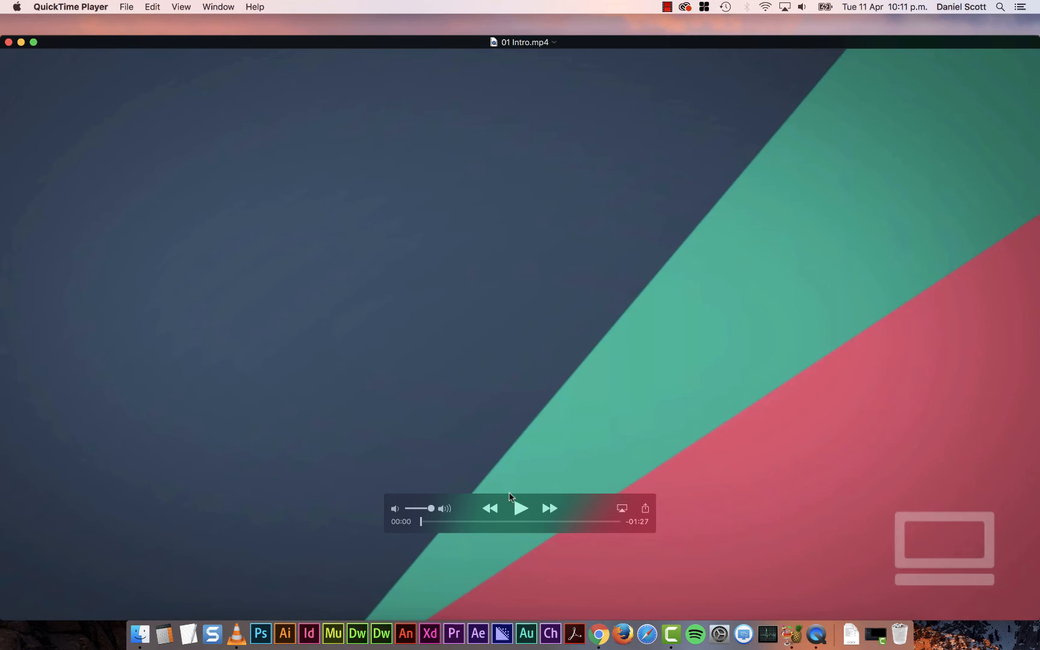
left_click(521, 508)
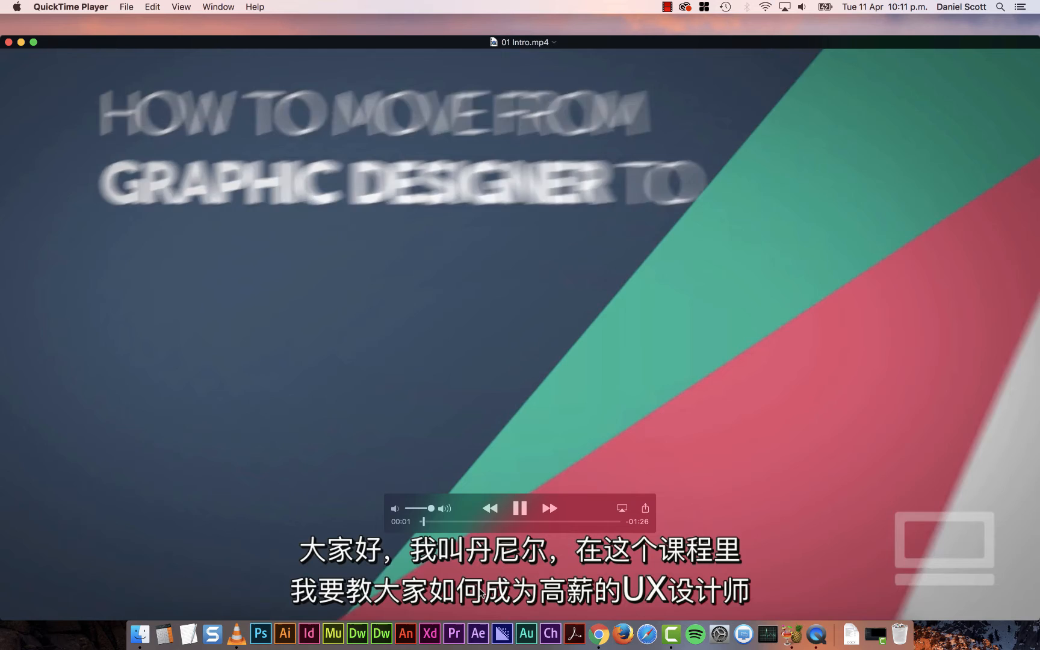